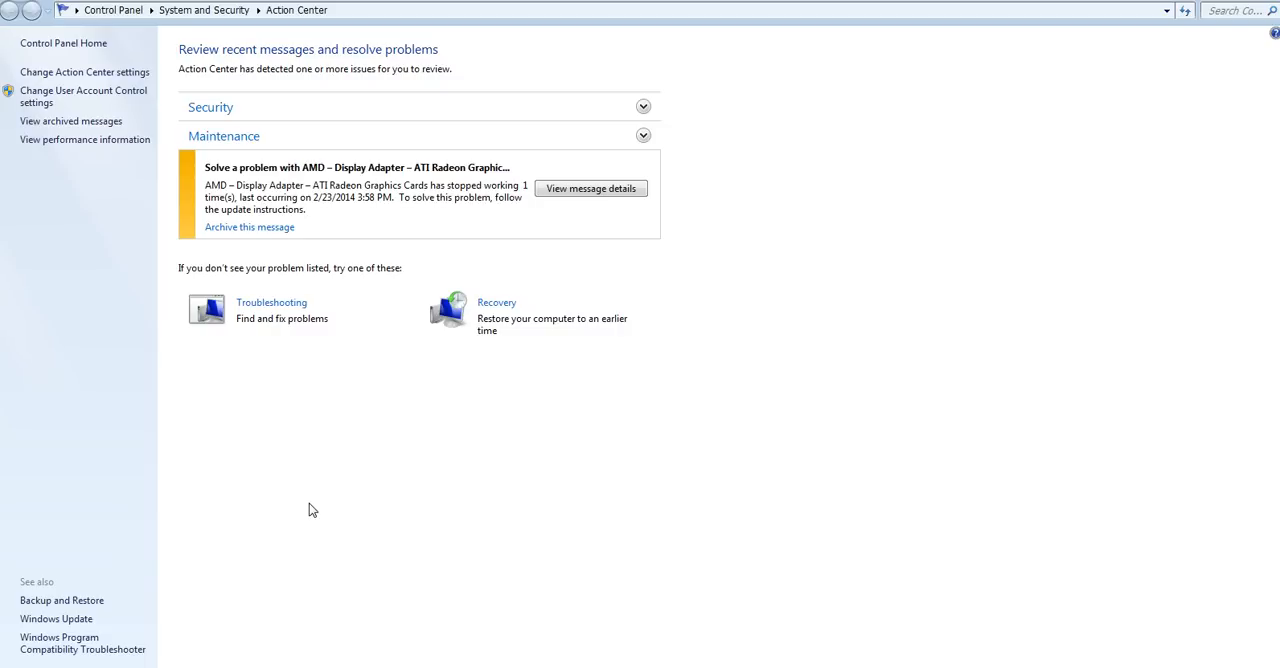
mouse_move(322, 416)
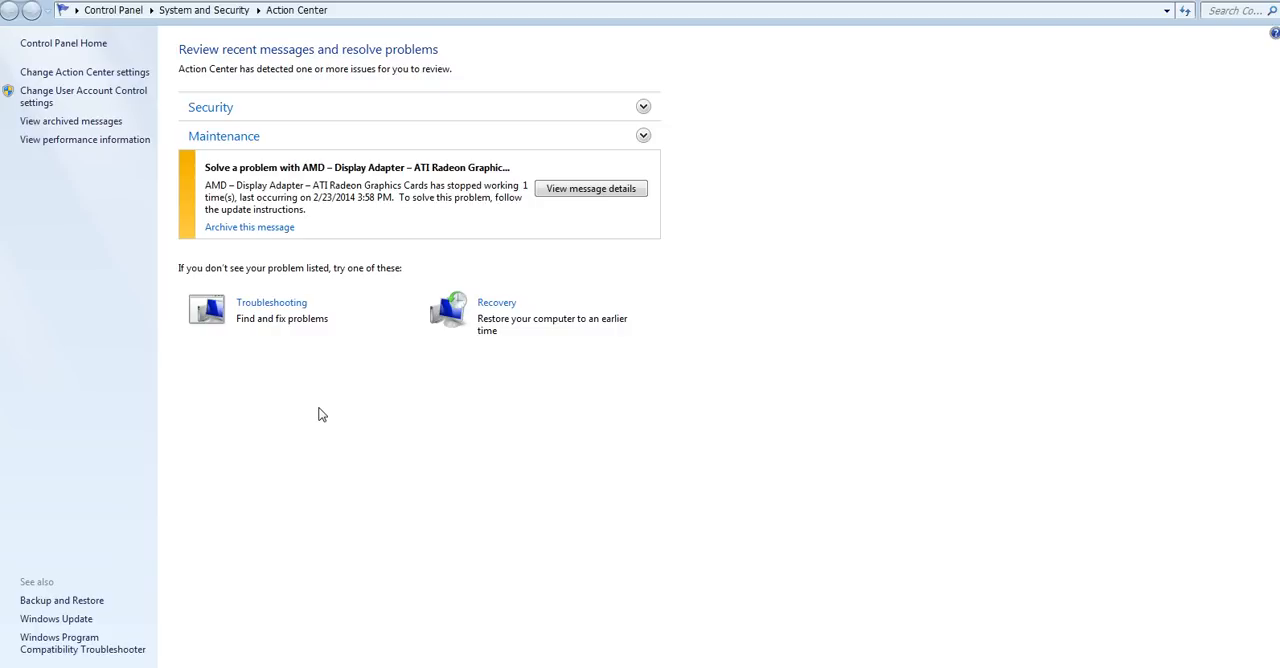
mouse_move(656, 252)
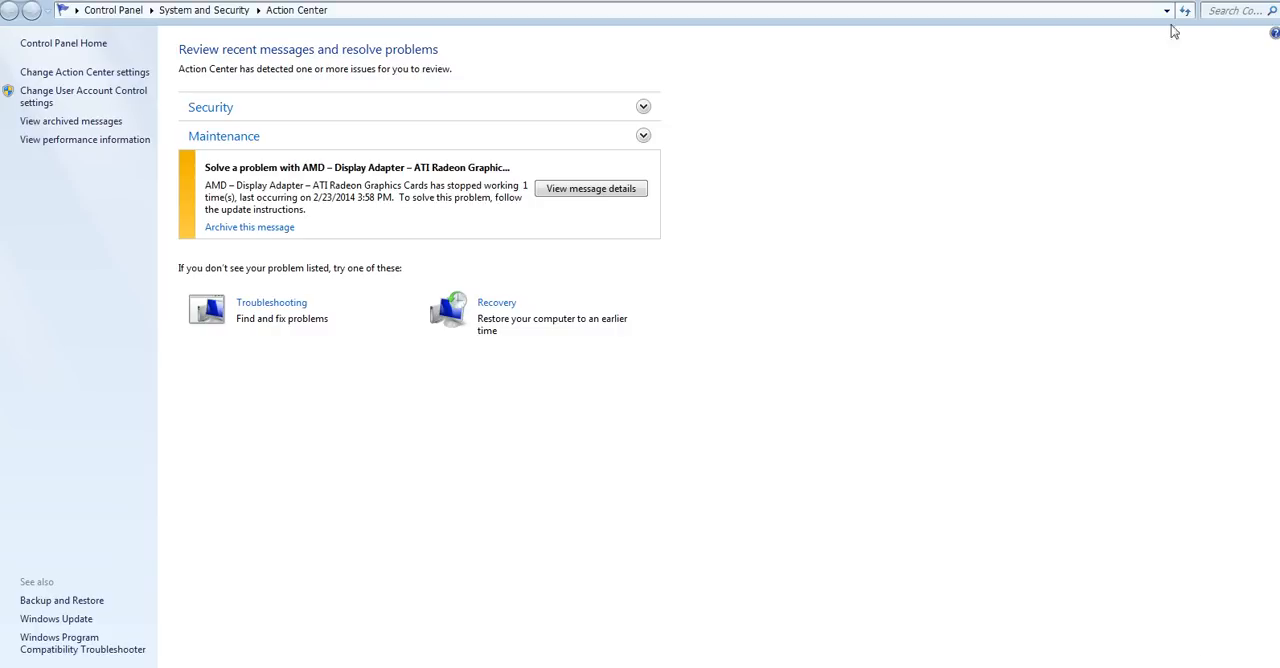
mouse_move(1170, 64)
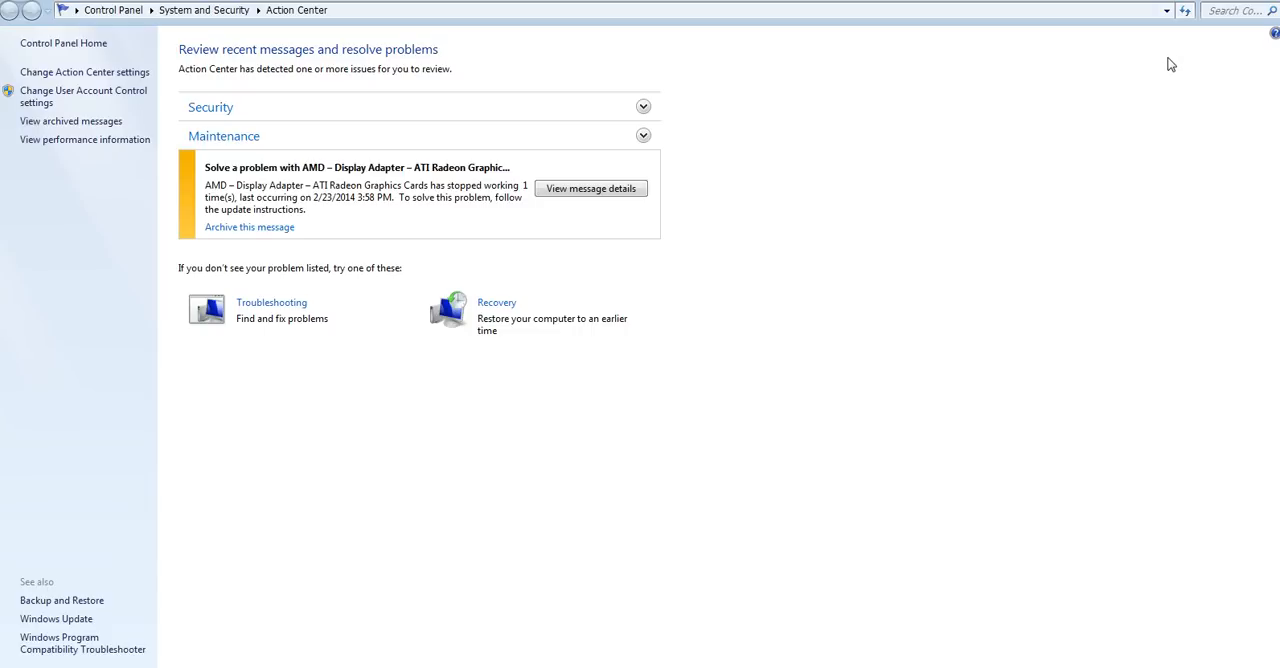
mouse_move(1176, 560)
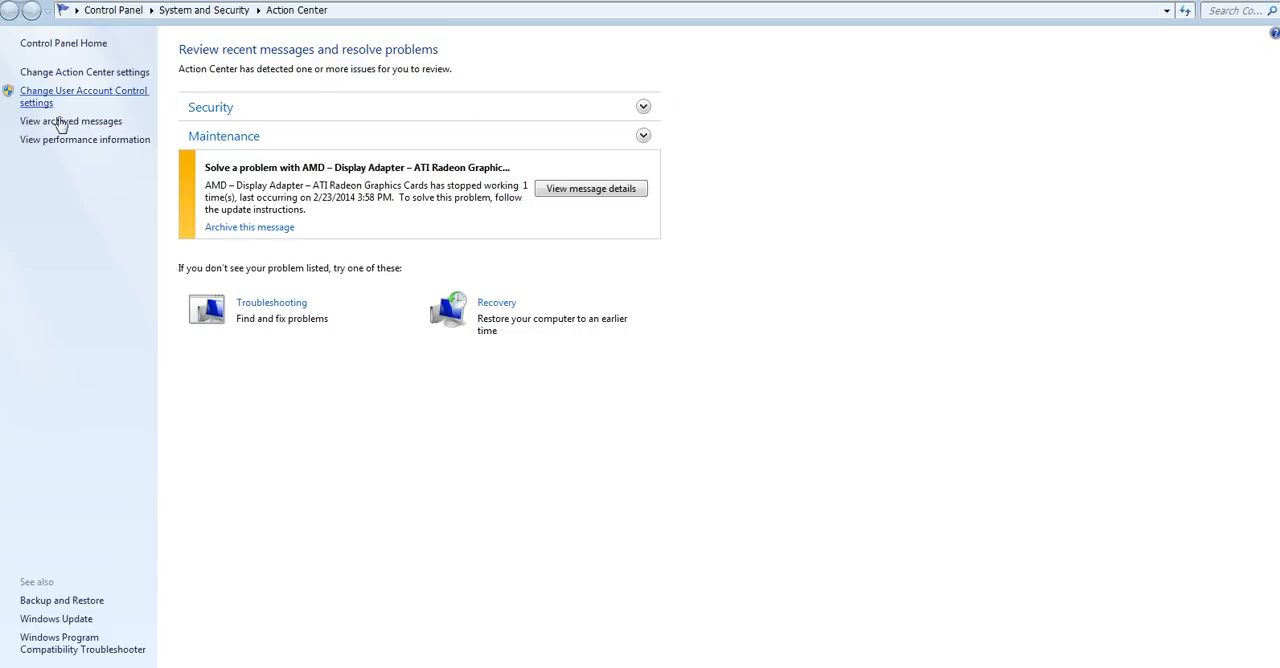
mouse_move(844, 378)
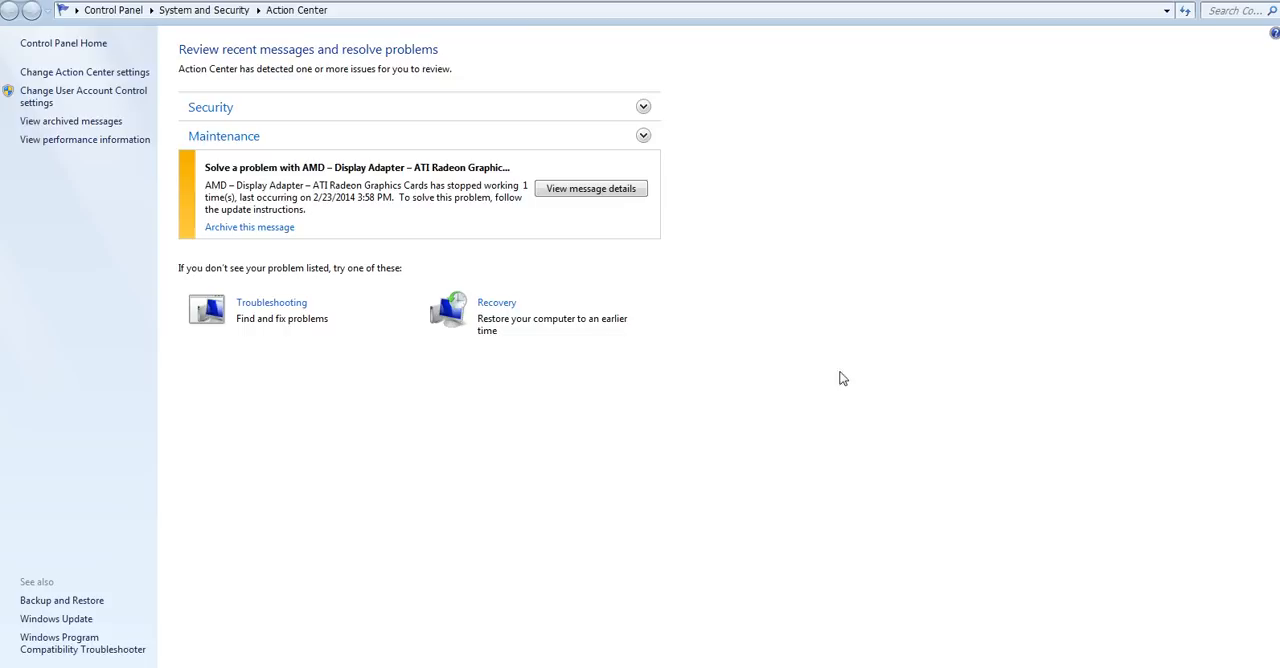
mouse_move(1034, 296)
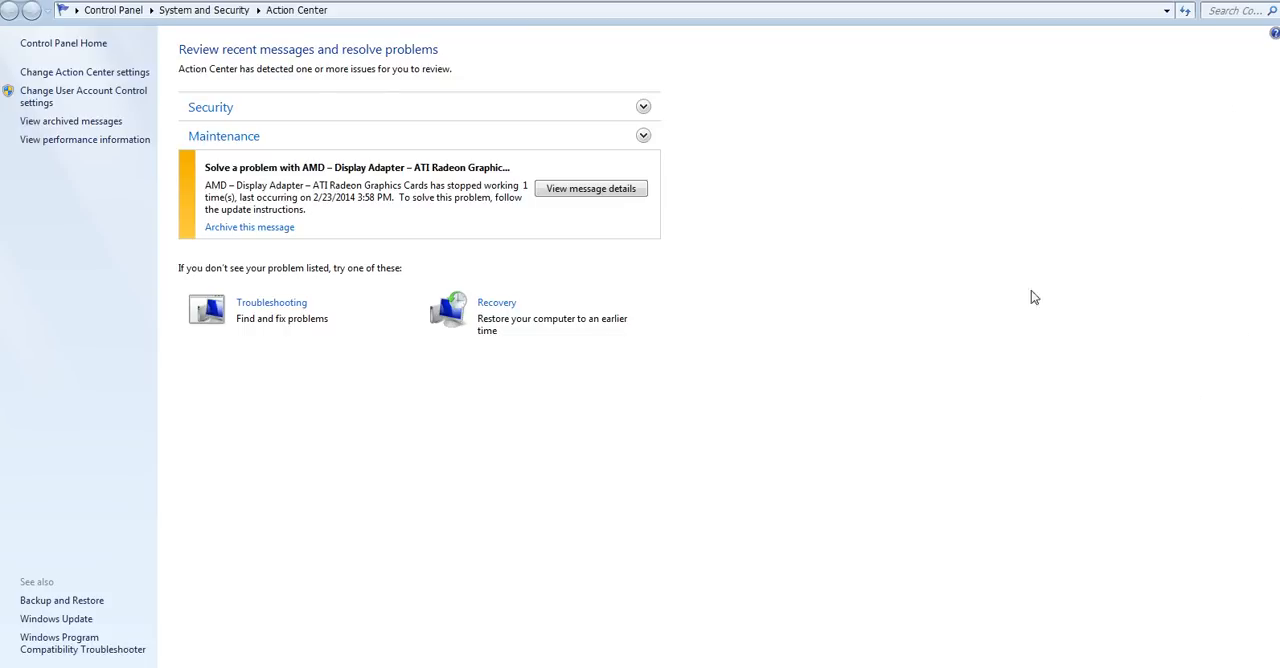
mouse_move(1112, 662)
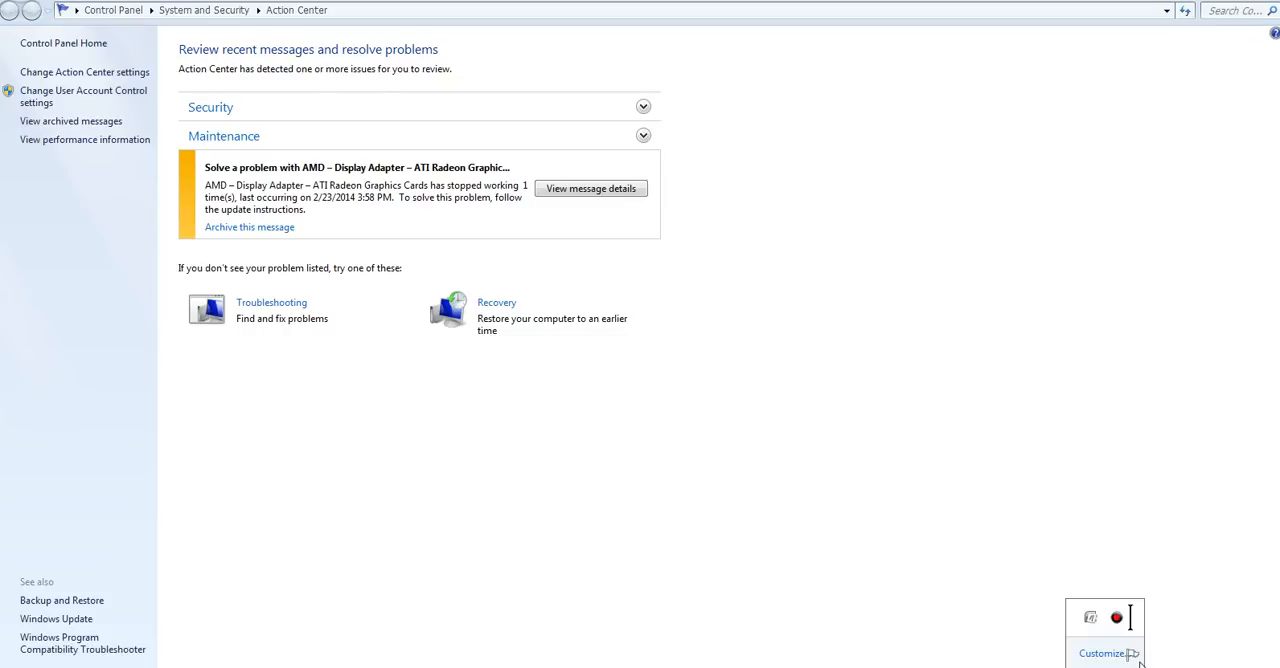
mouse_move(1000, 580)
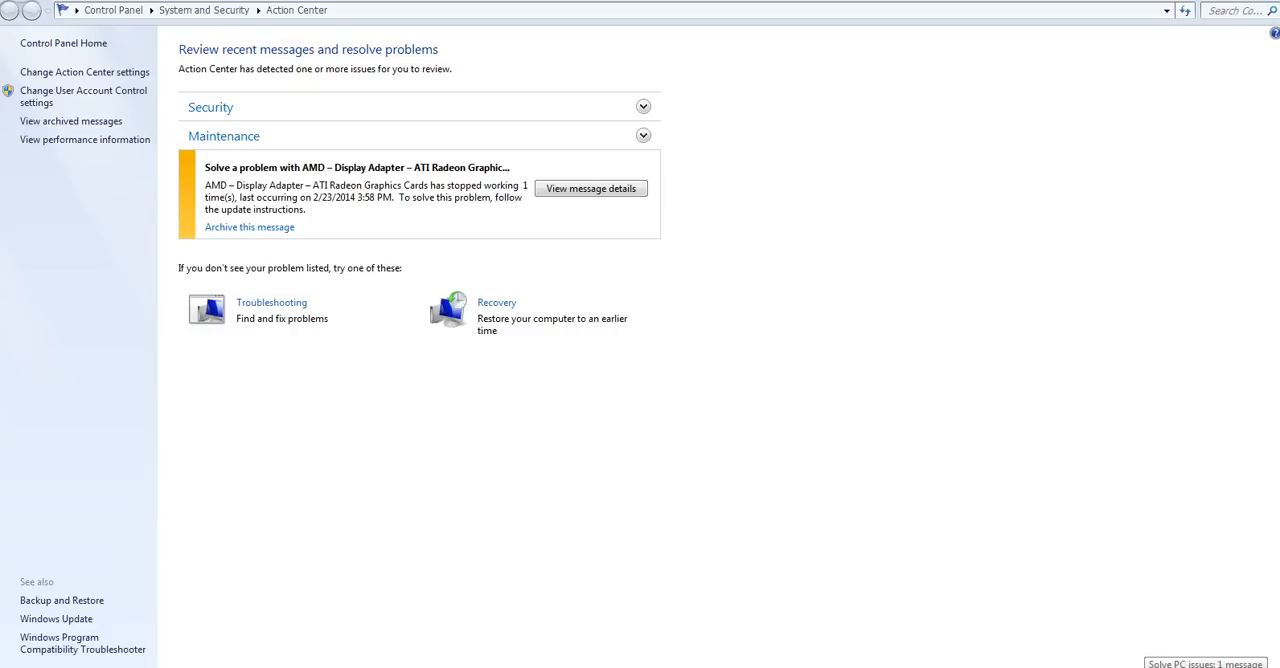
Review the AMD display adapter message details twice, confirming the solution could not be downloaded
left_click(1204, 664)
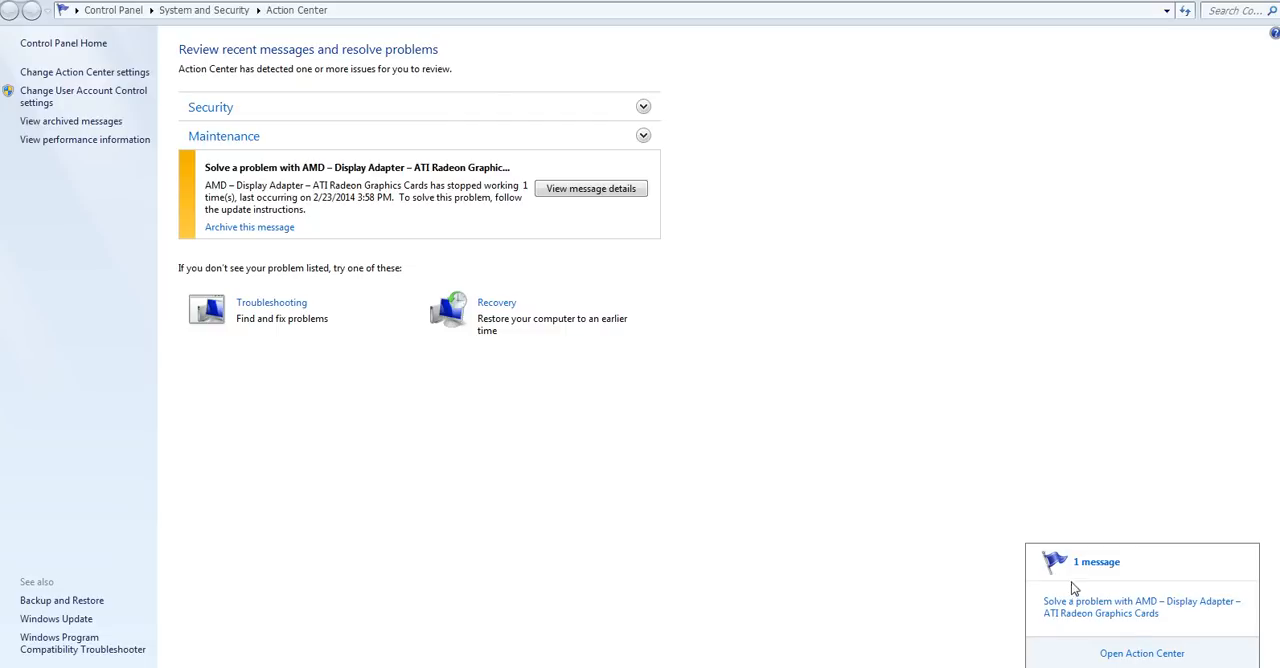
mouse_move(1116, 610)
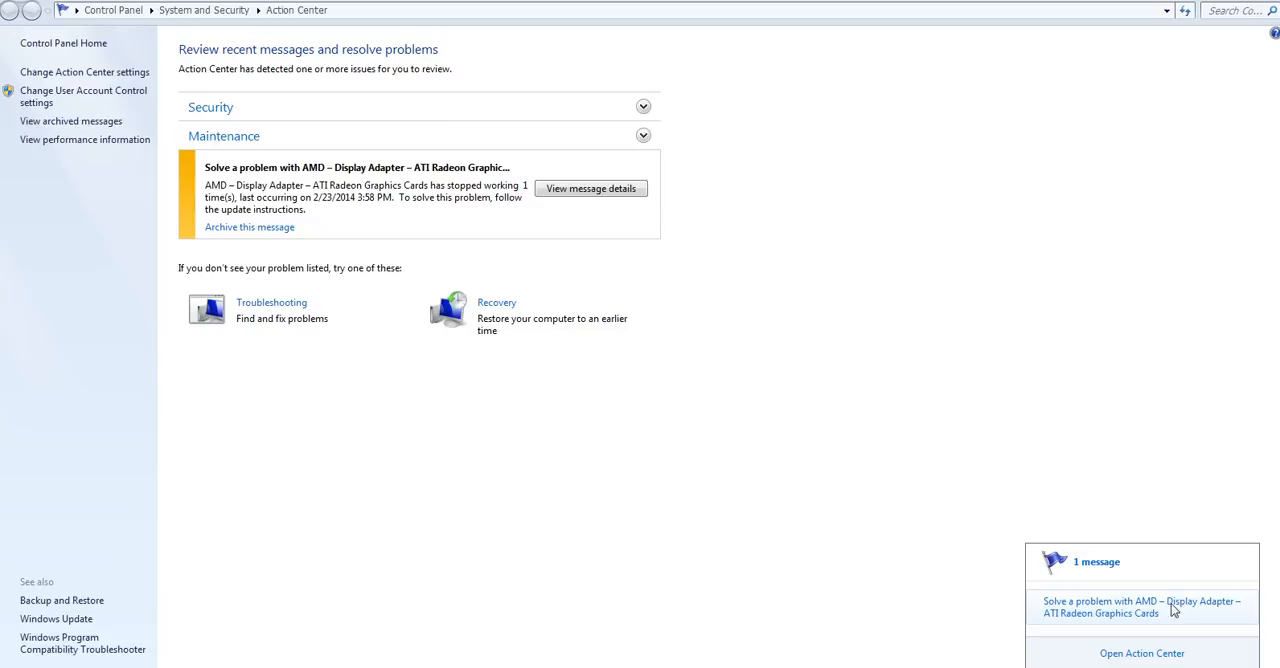
mouse_move(1106, 620)
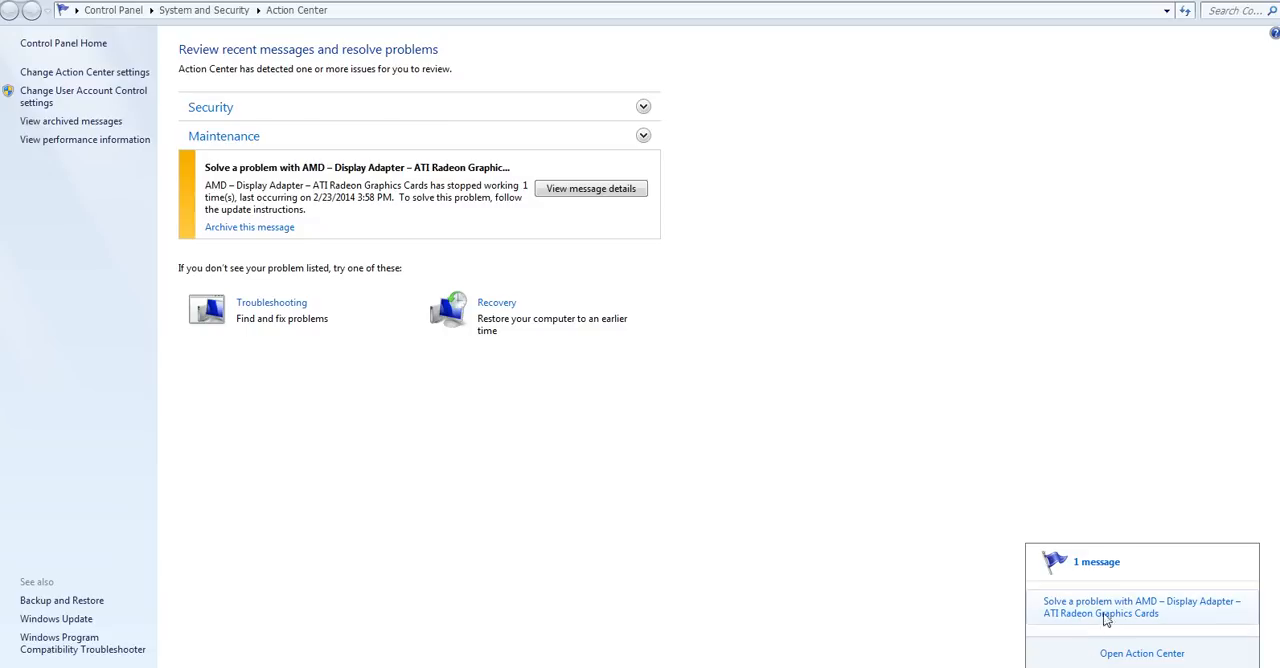
mouse_move(1116, 656)
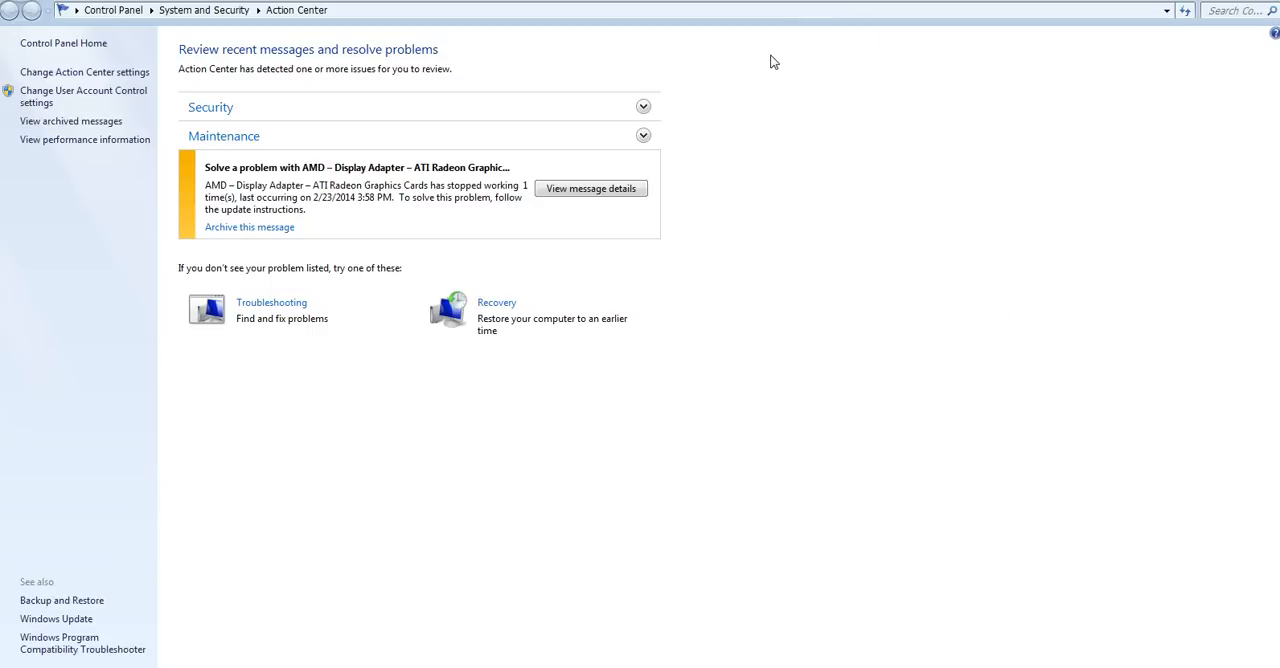
mouse_move(300, 180)
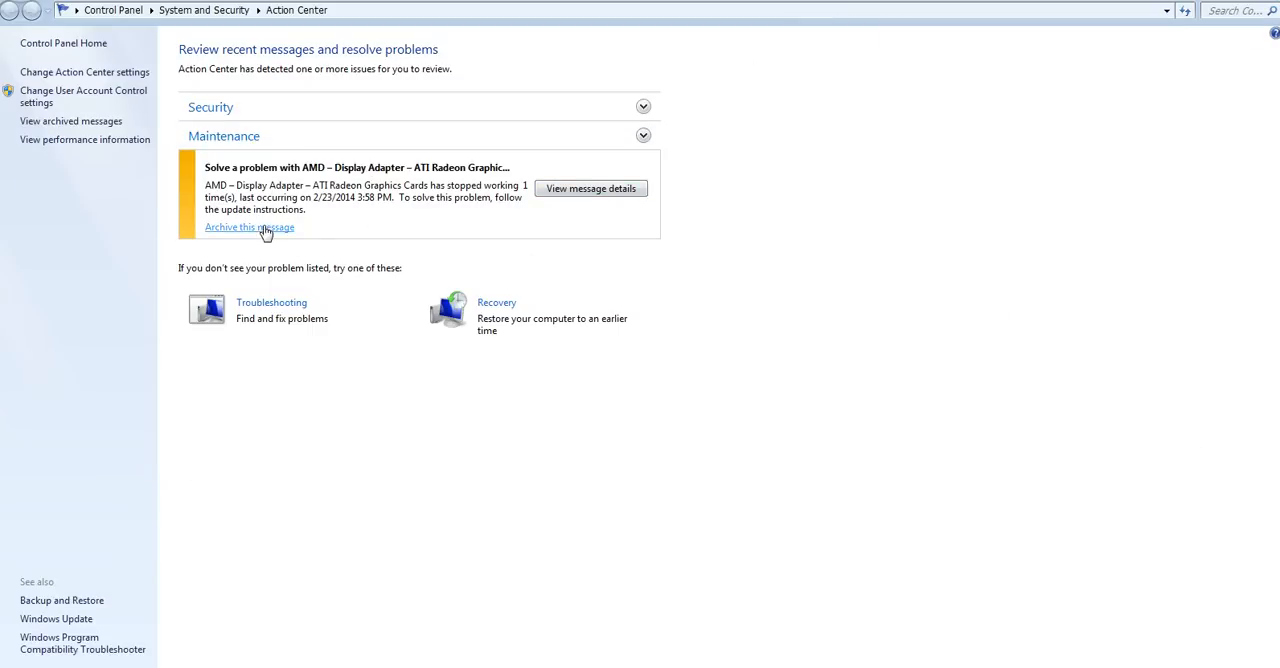
mouse_move(592, 188)
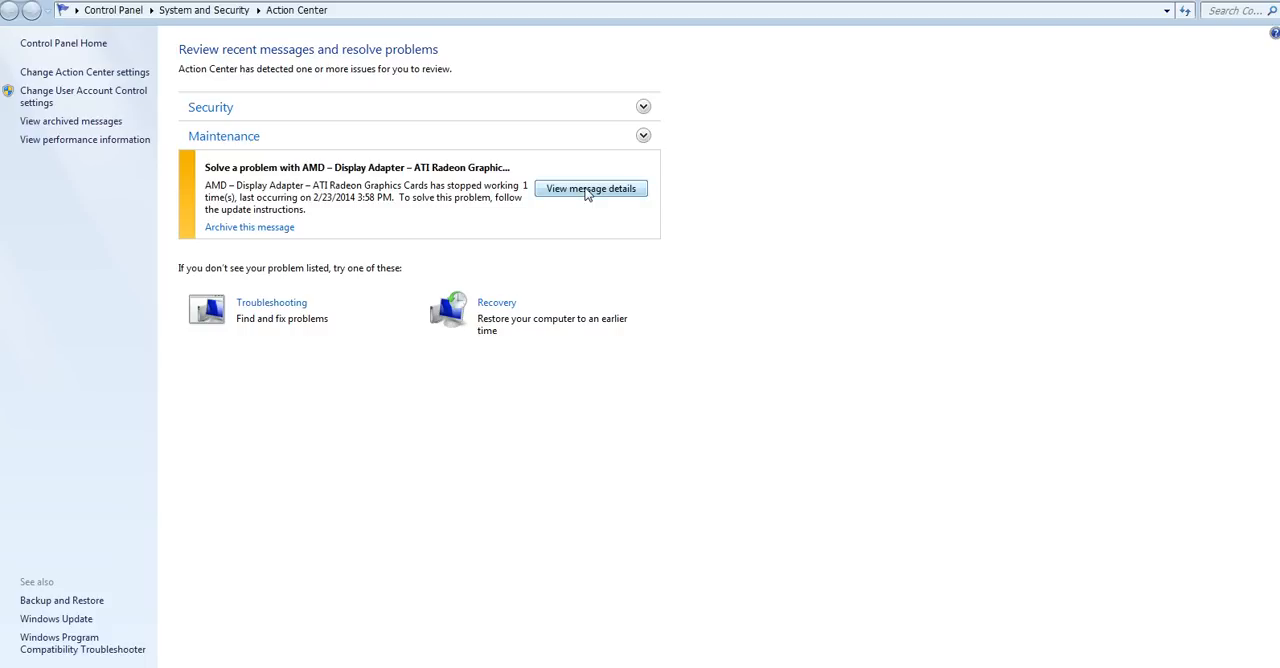
left_click(592, 188)
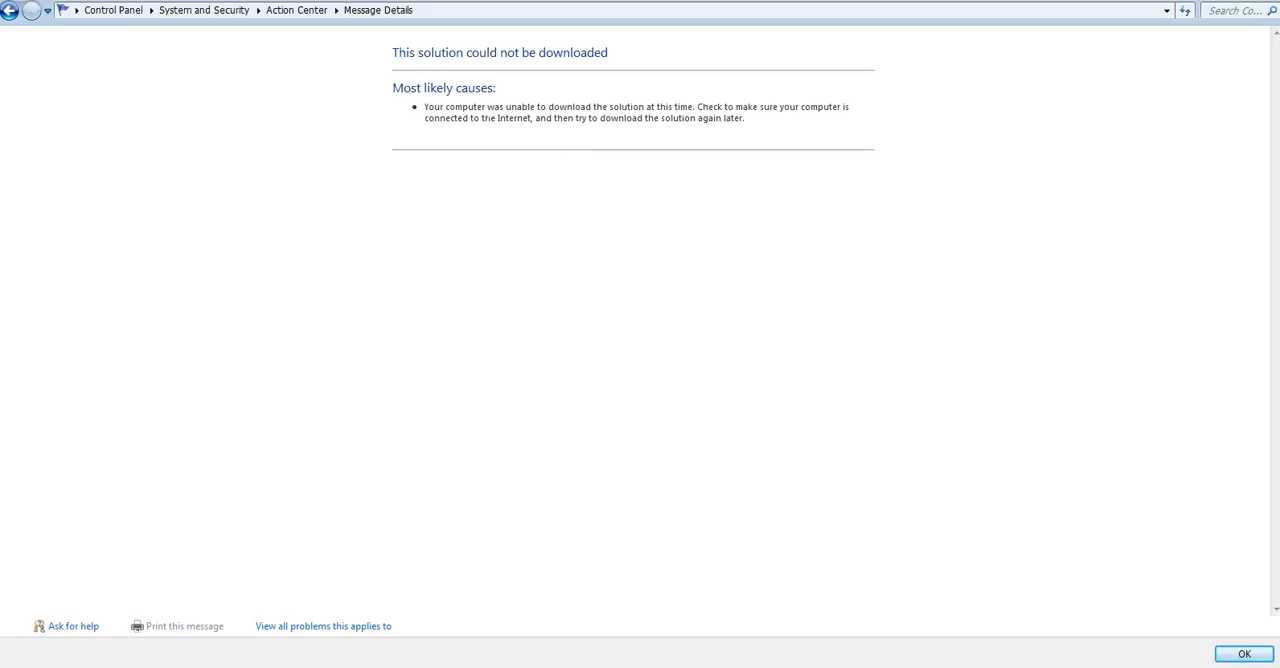
mouse_move(488, 40)
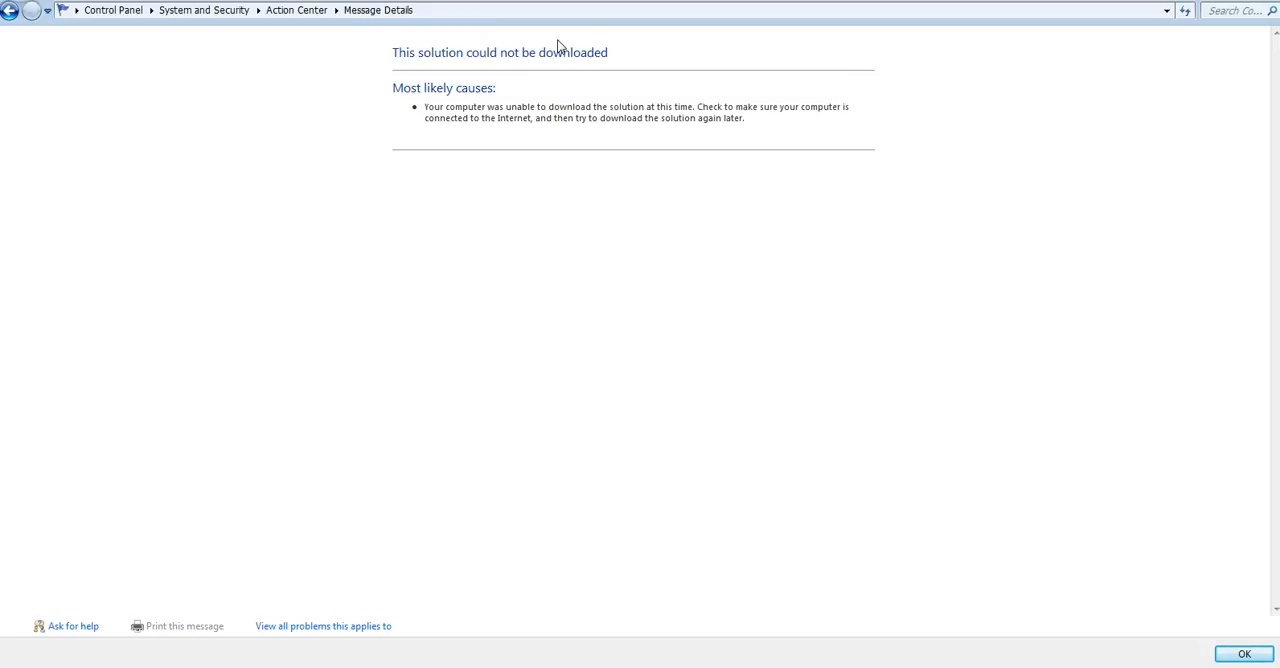
mouse_move(558, 80)
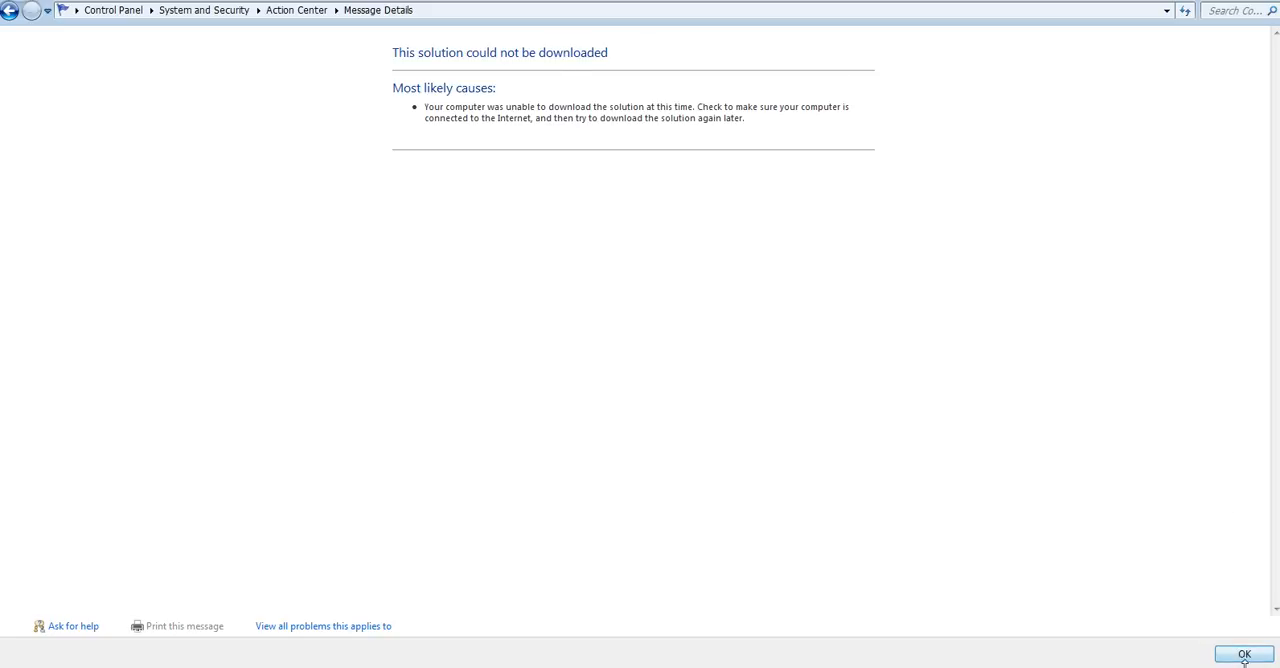
left_click(1244, 654)
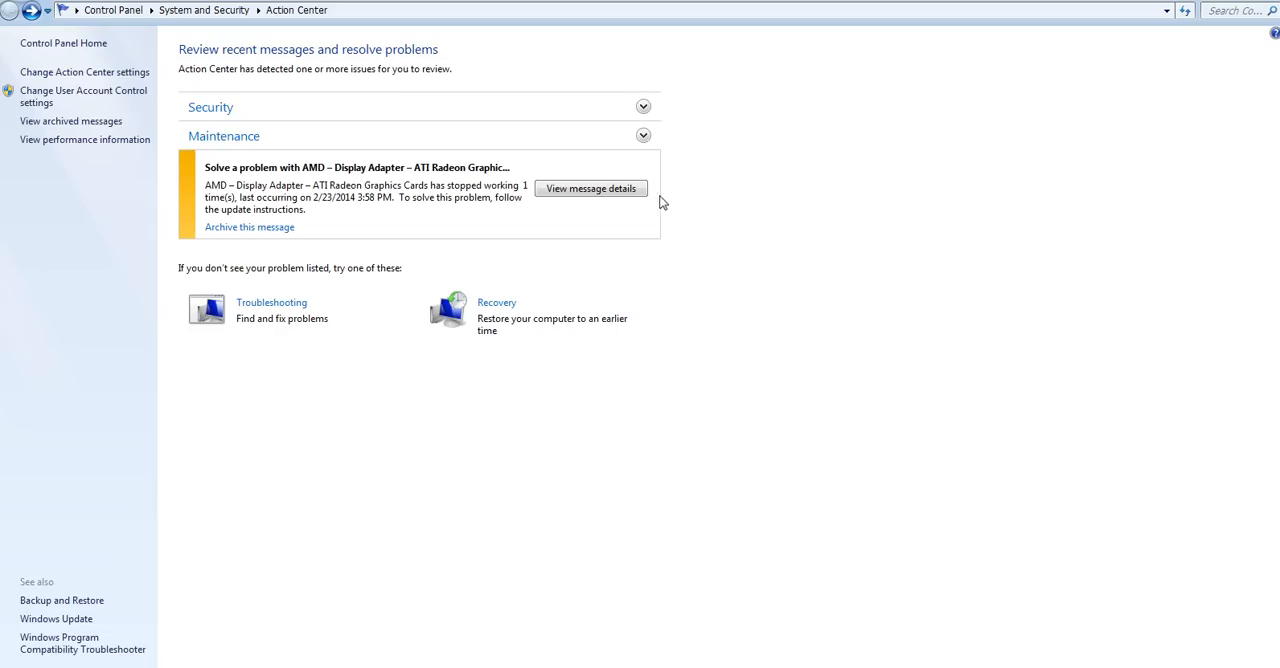
left_click(592, 188)
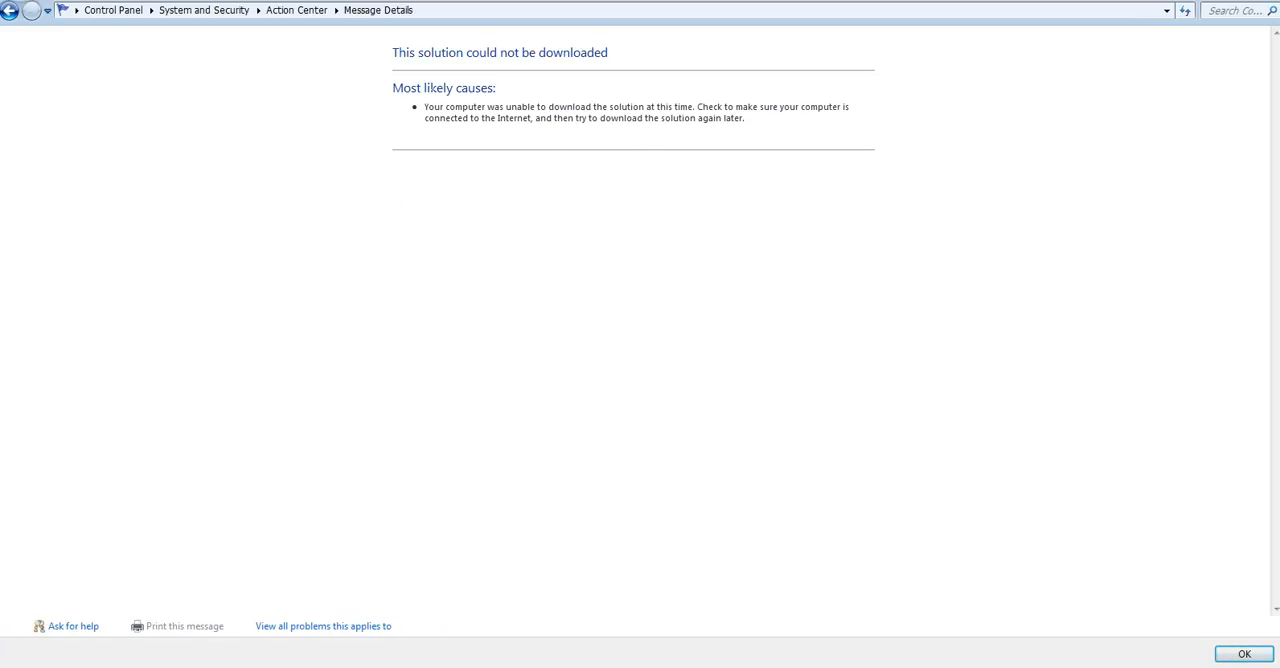
mouse_move(176, 36)
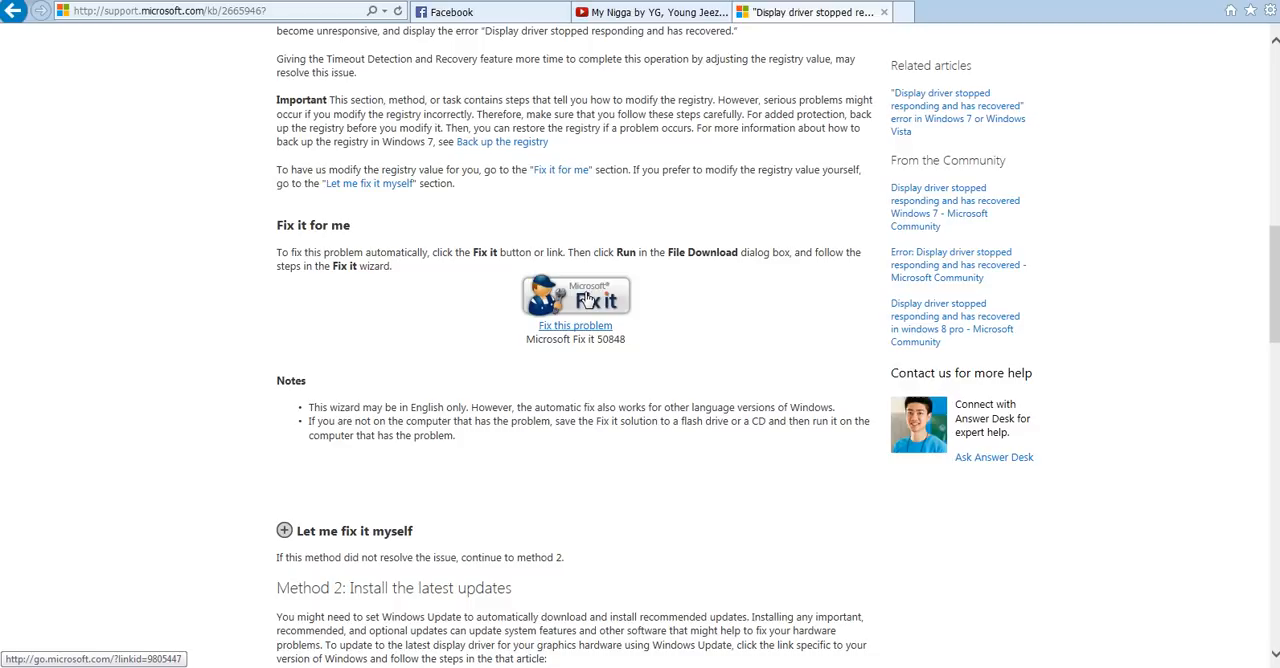
Download MicrosoftFixit50848.msi from the support article and save it to the computer
left_click(576, 324)
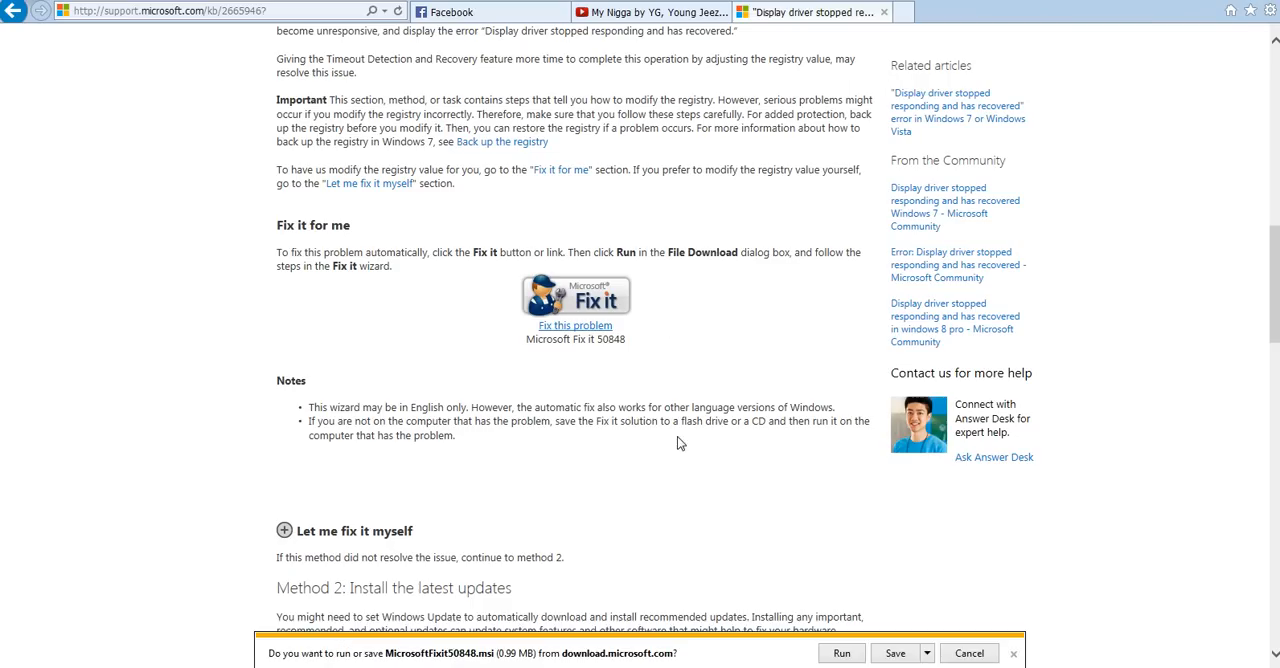
mouse_move(432, 656)
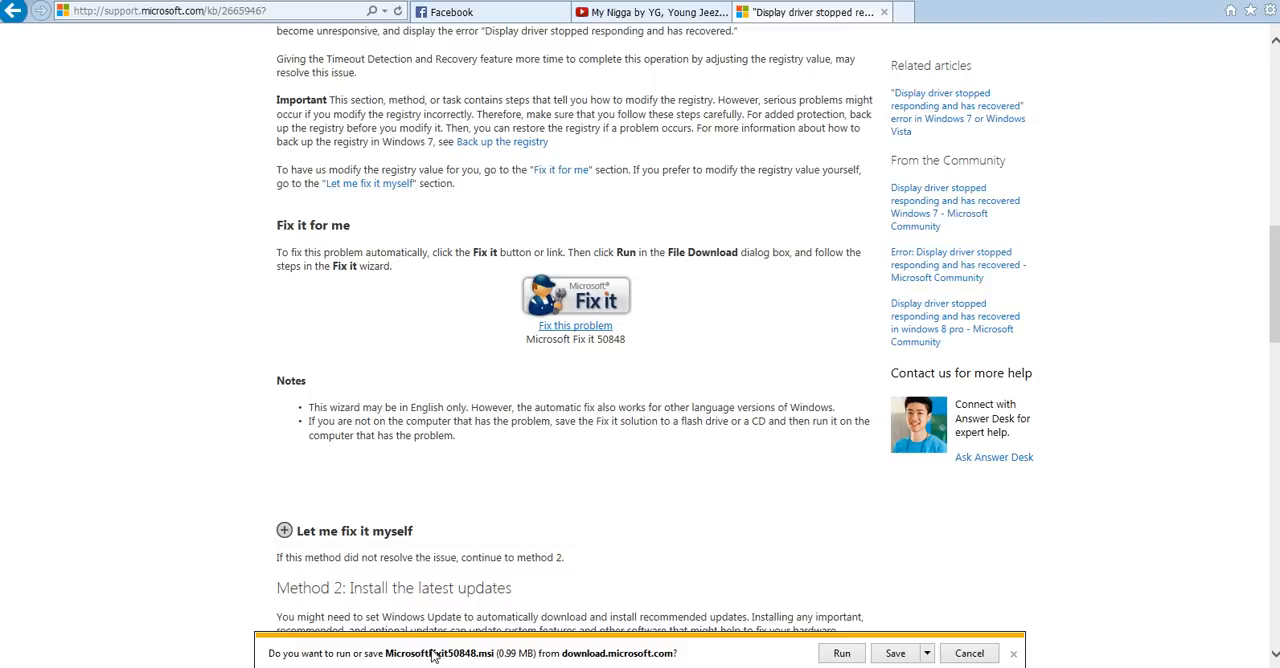
mouse_move(558, 644)
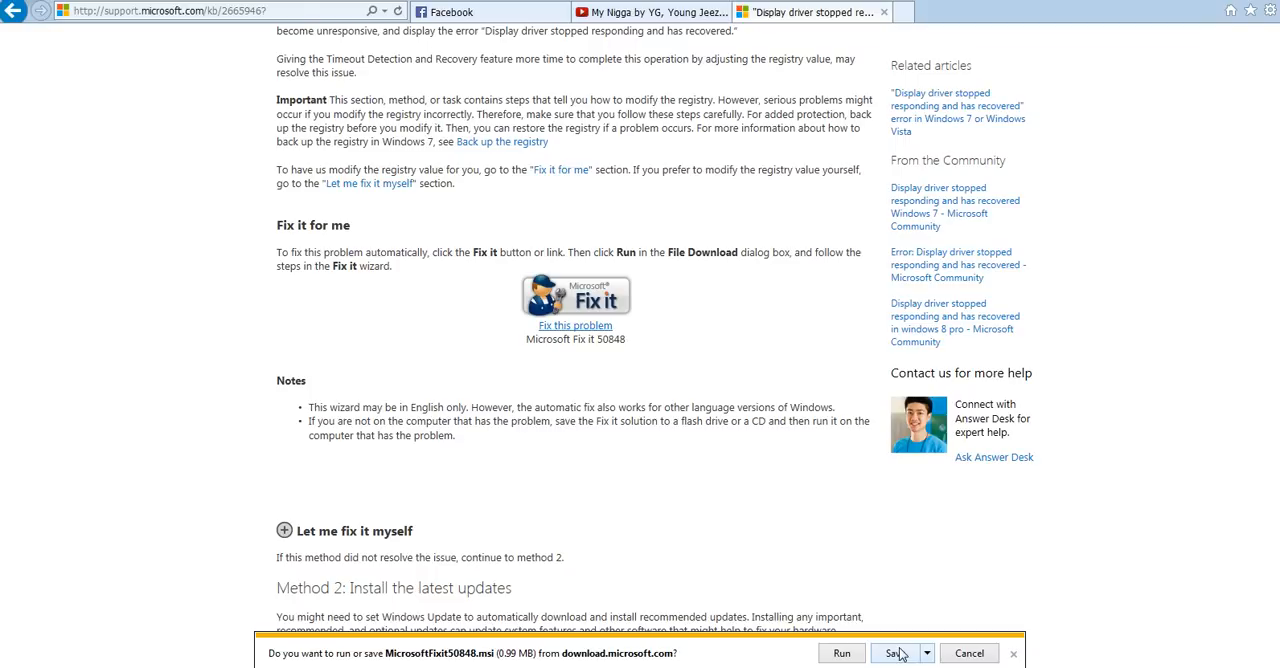
left_click(892, 652)
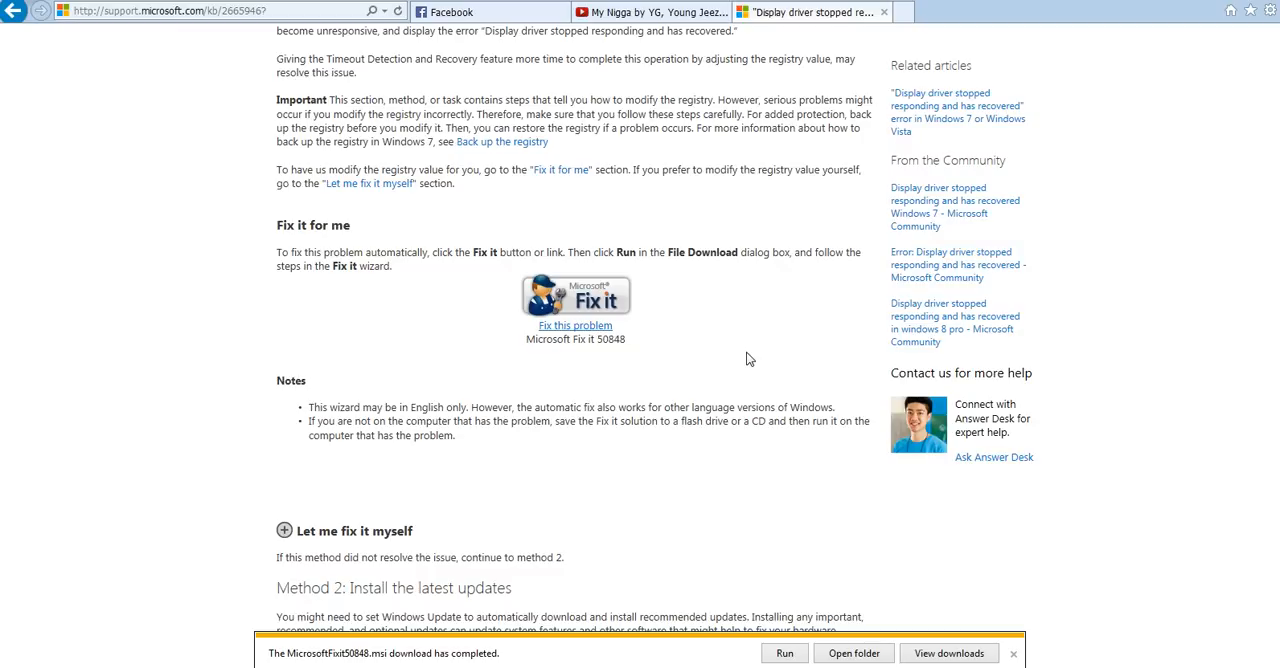
Show the Downloads folder and the context menu for the MicrosoftFixit50848 package
left_click(852, 652)
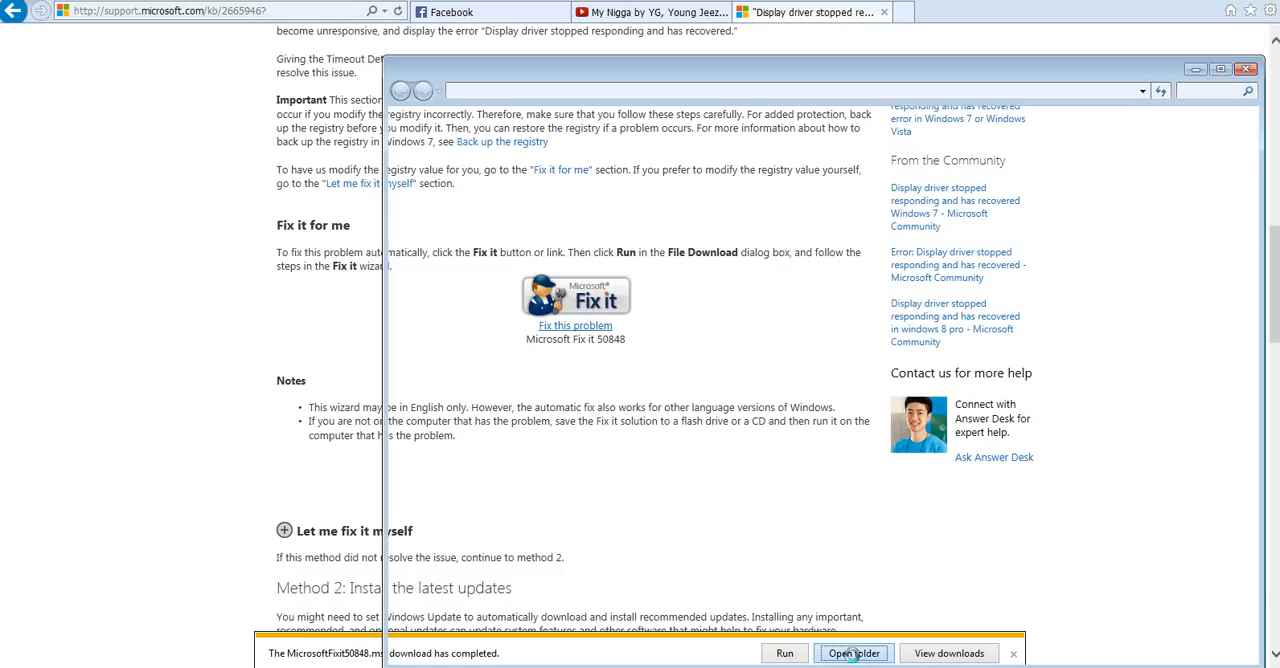
left_click(852, 652)
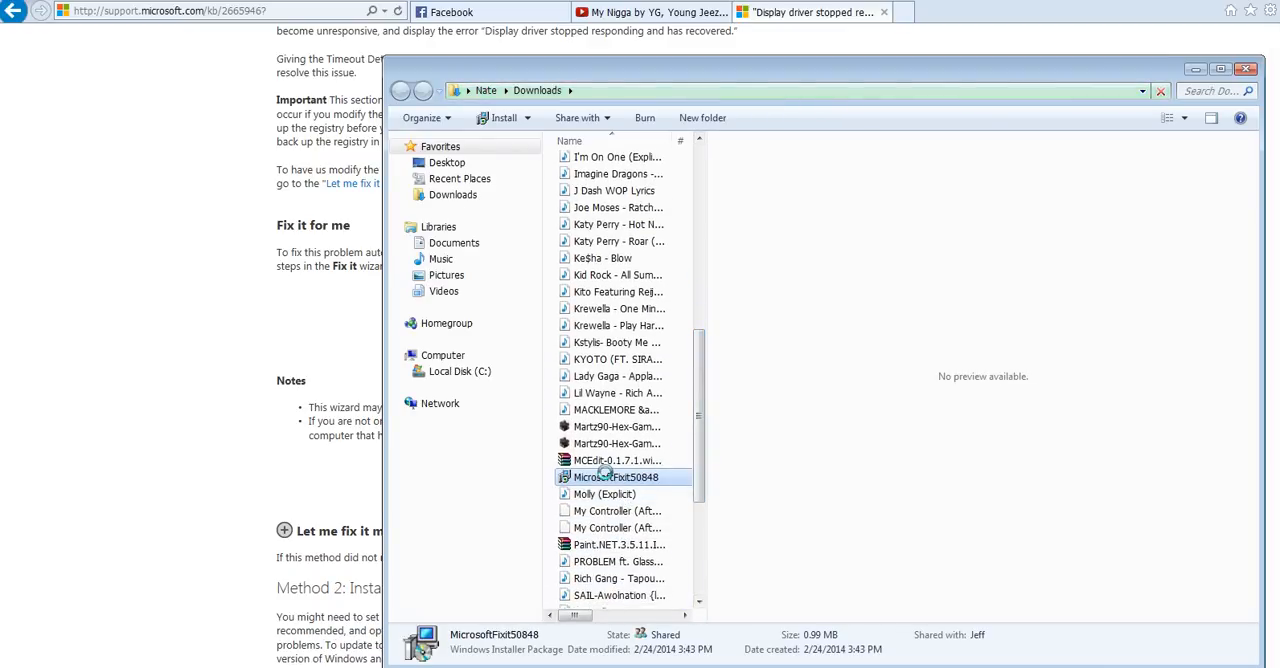
right_click(616, 478)
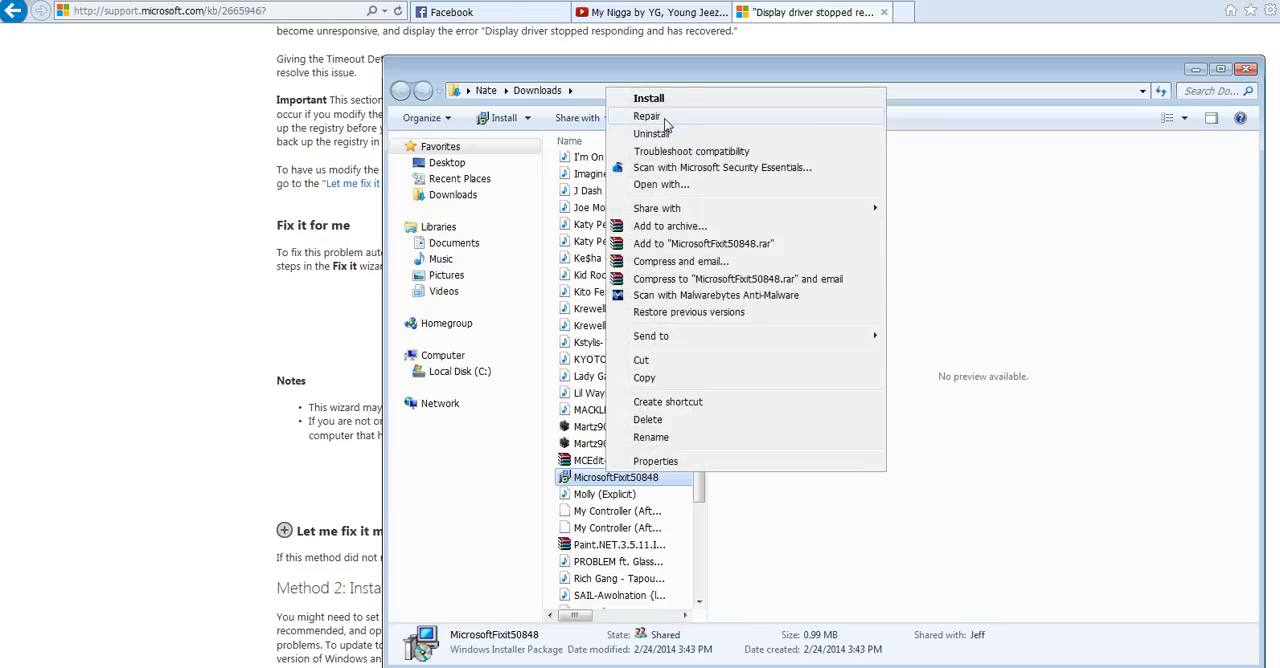
mouse_move(696, 510)
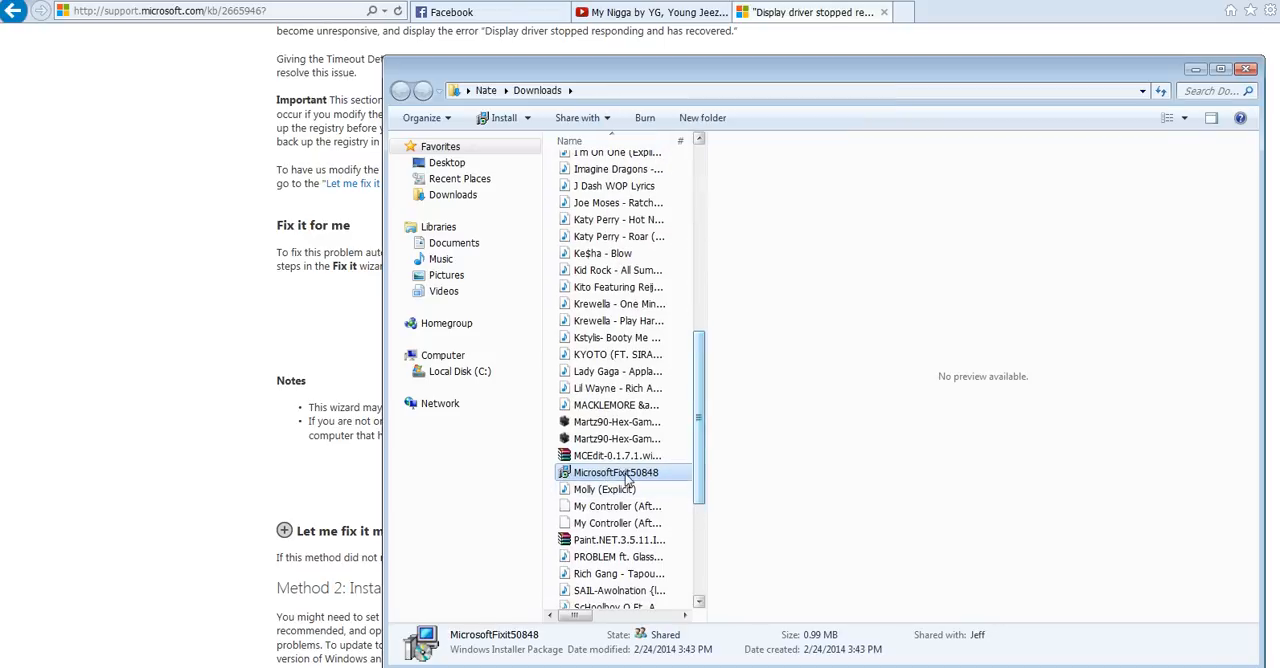
mouse_move(616, 472)
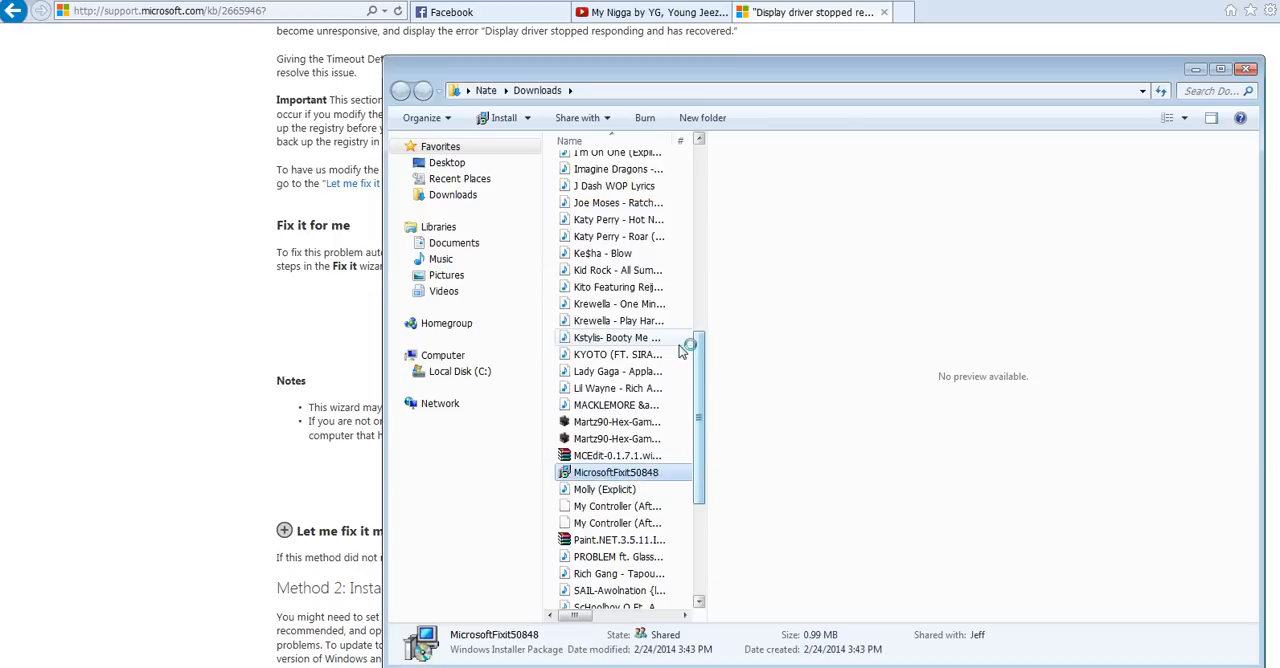
Launch MicrosoftFixit50848, accept the license terms and start the fix
double_click(616, 472)
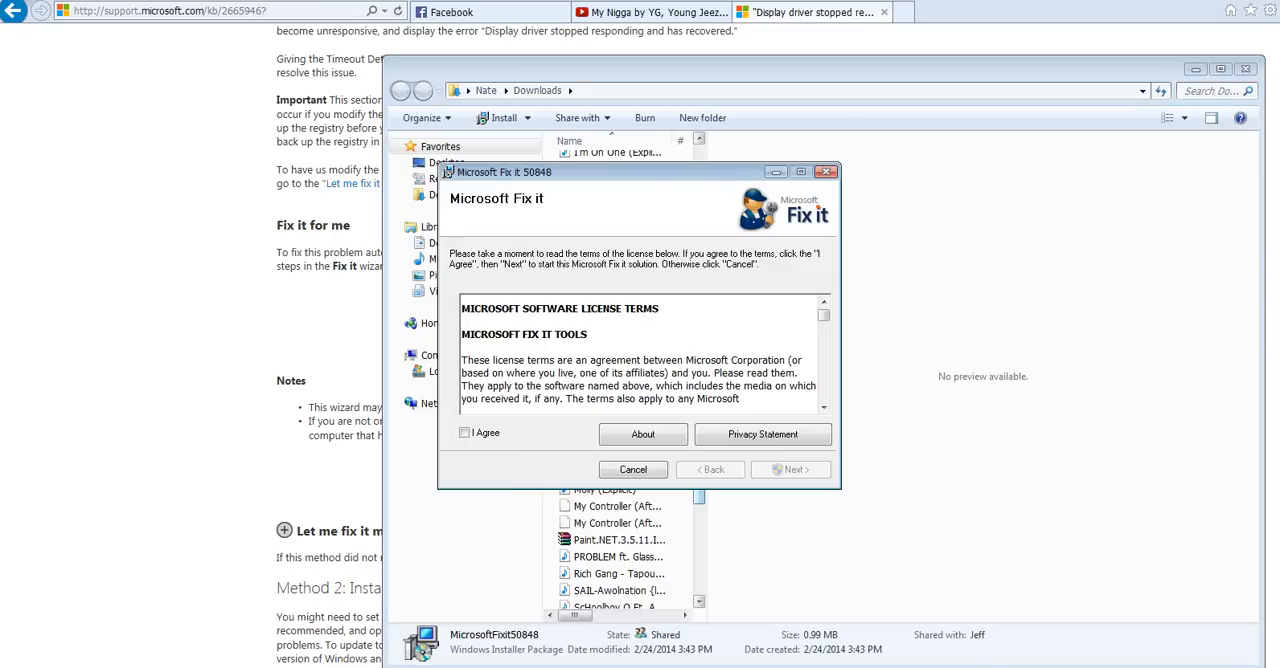
left_click(464, 432)
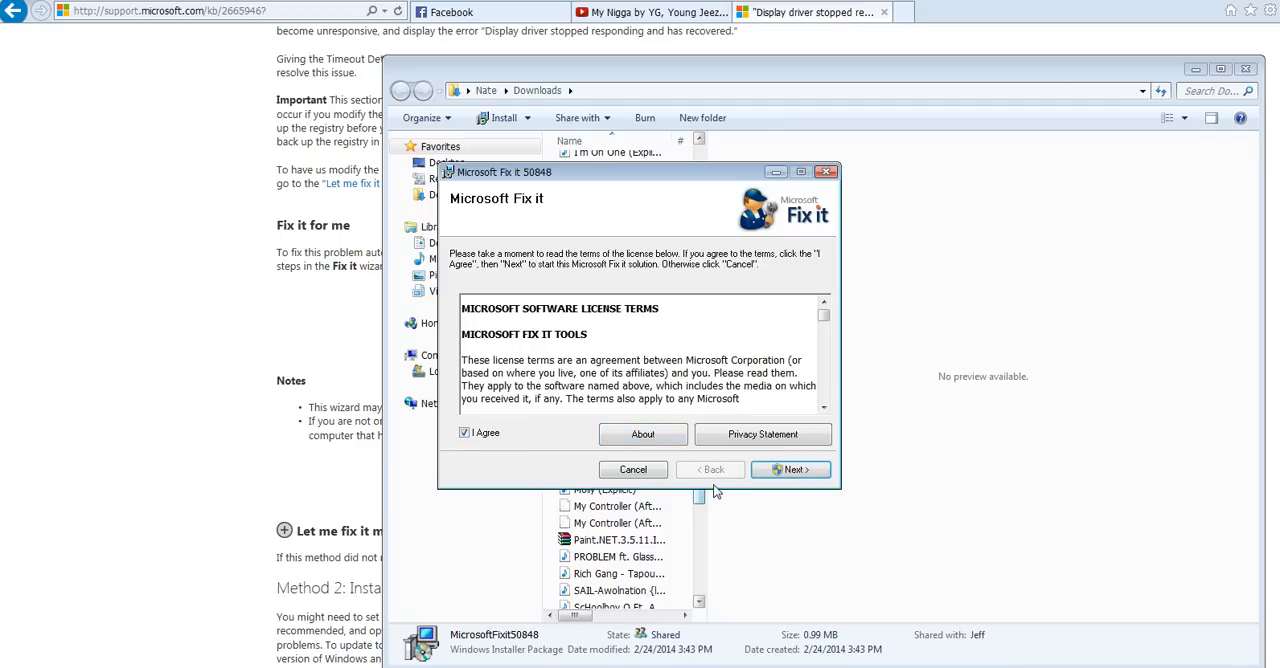
left_click(790, 468)
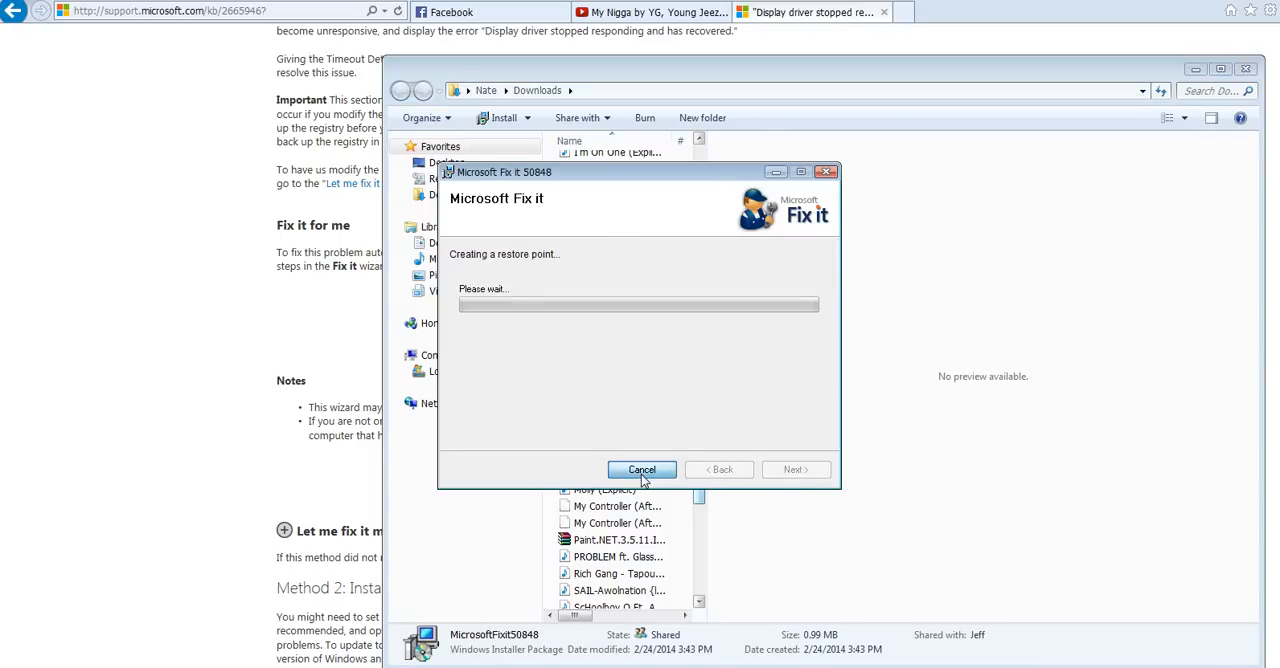
Cancel the fix during restore-point creation, confirm quitting, and close the failed wizard
left_click(640, 470)
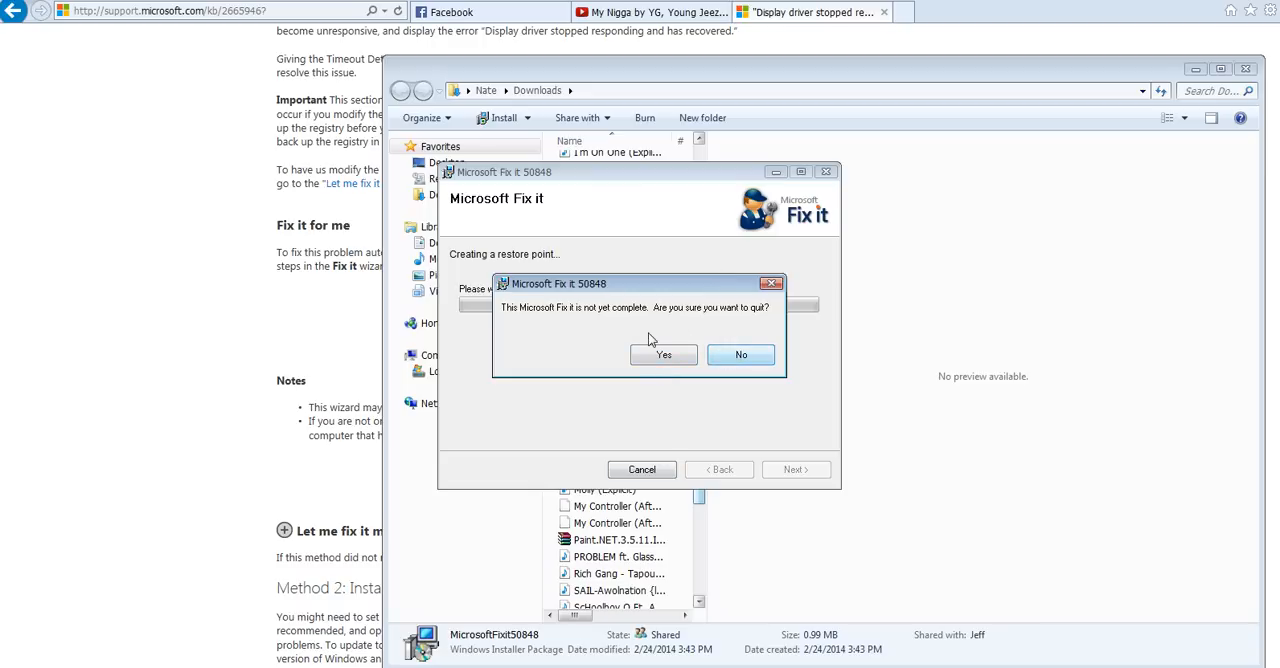
left_click(740, 356)
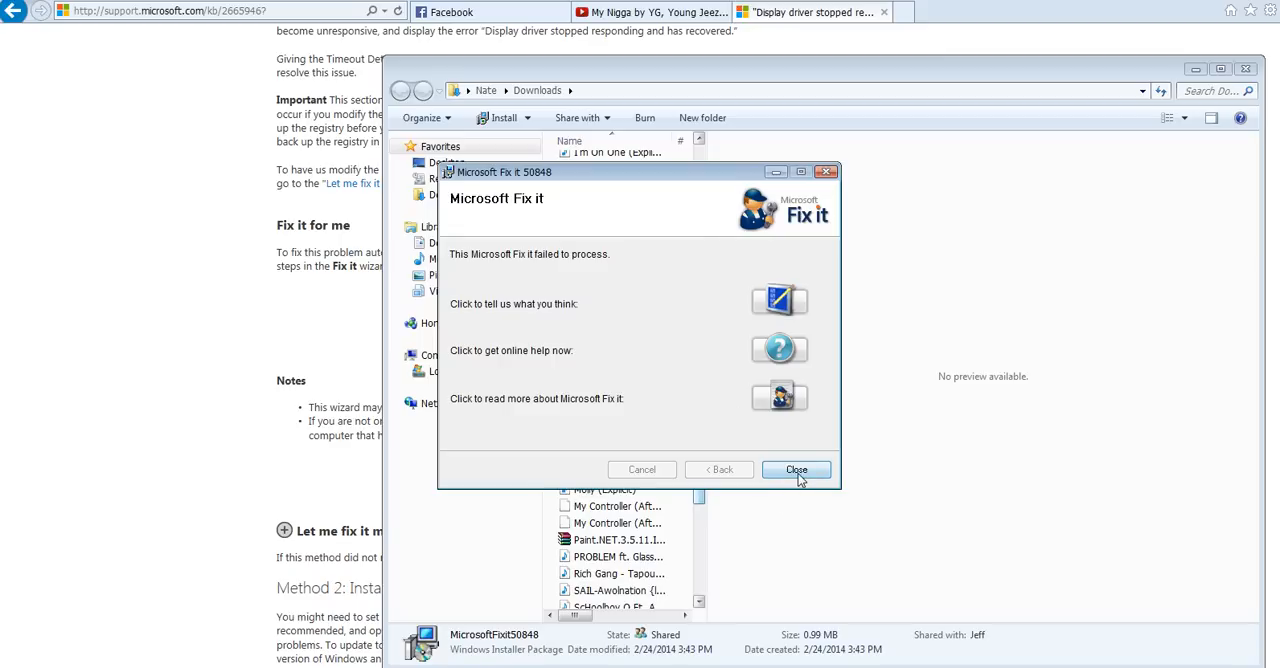
left_click(796, 468)
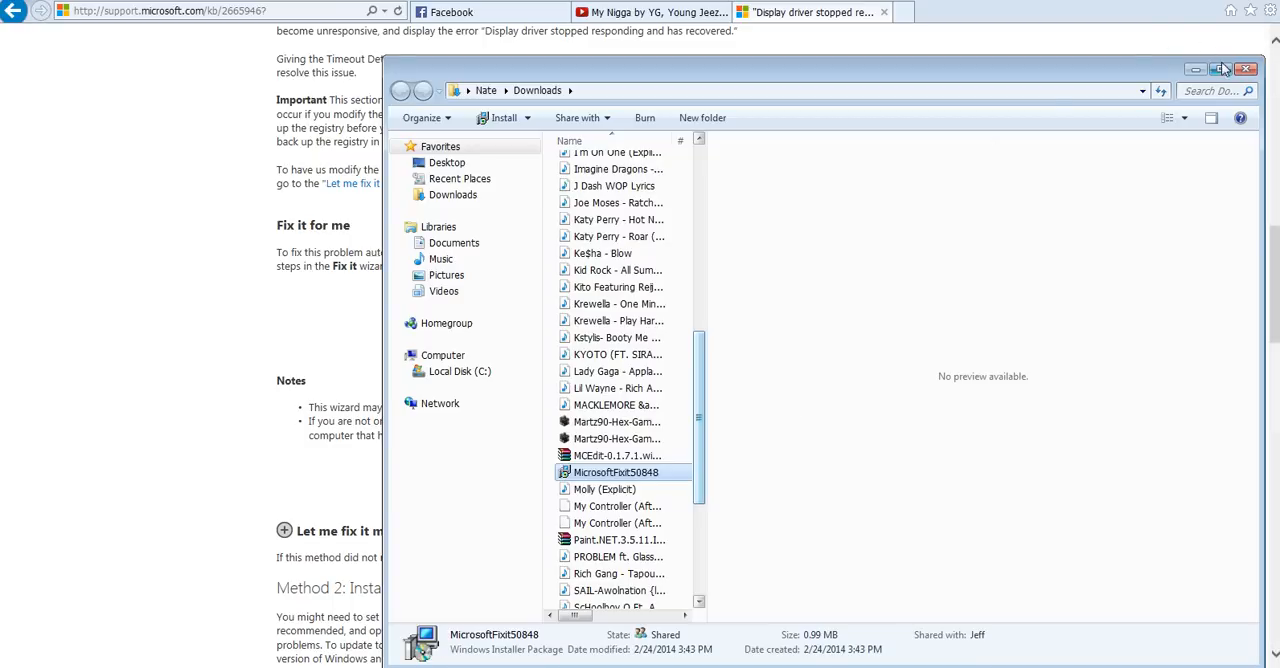
Close the Downloads Explorer window, returning to the support article
left_click(1246, 68)
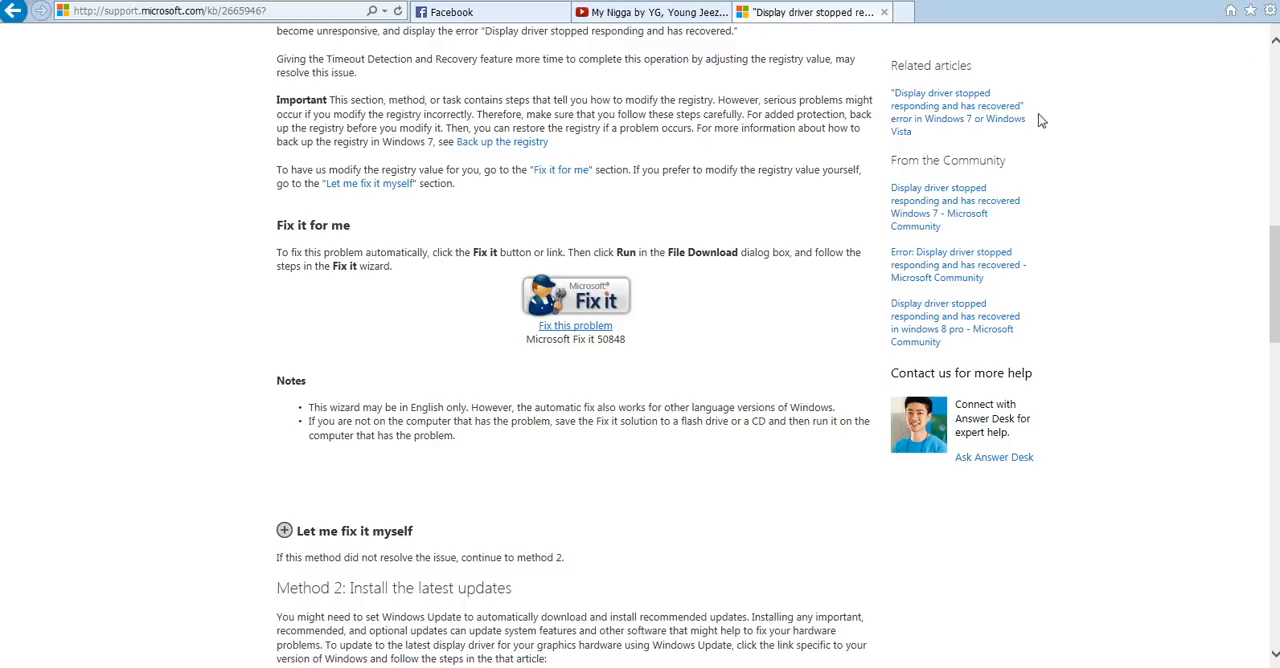
mouse_move(634, 164)
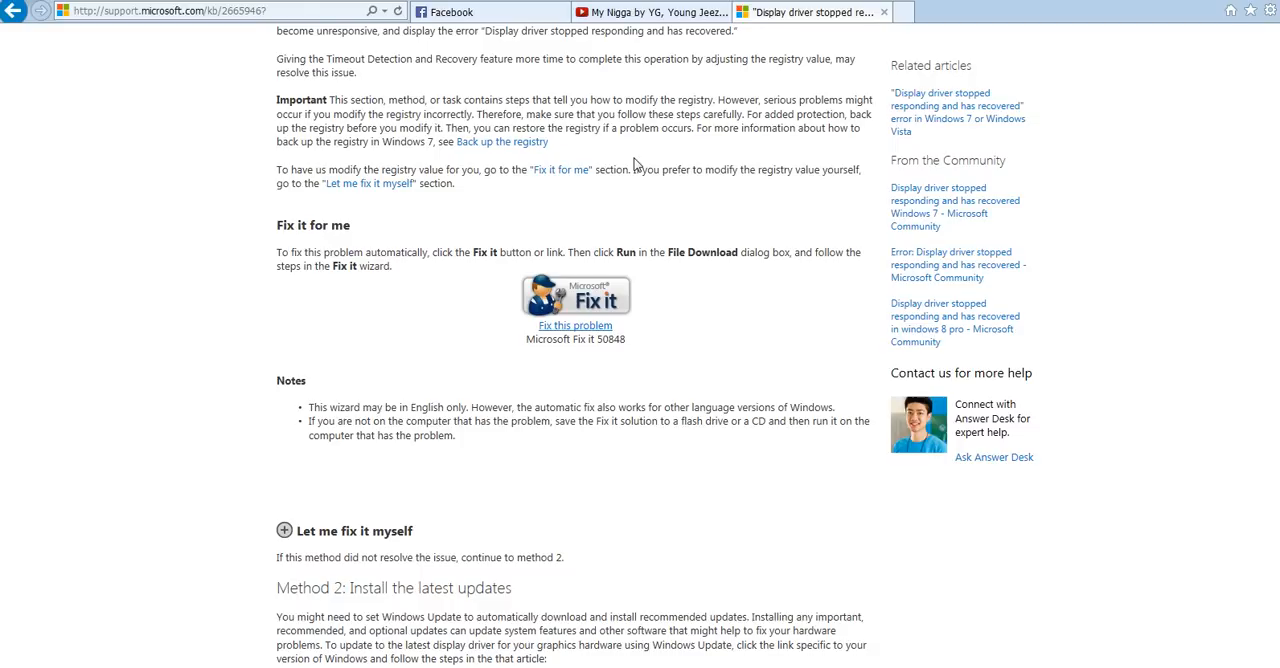
mouse_move(612, 196)
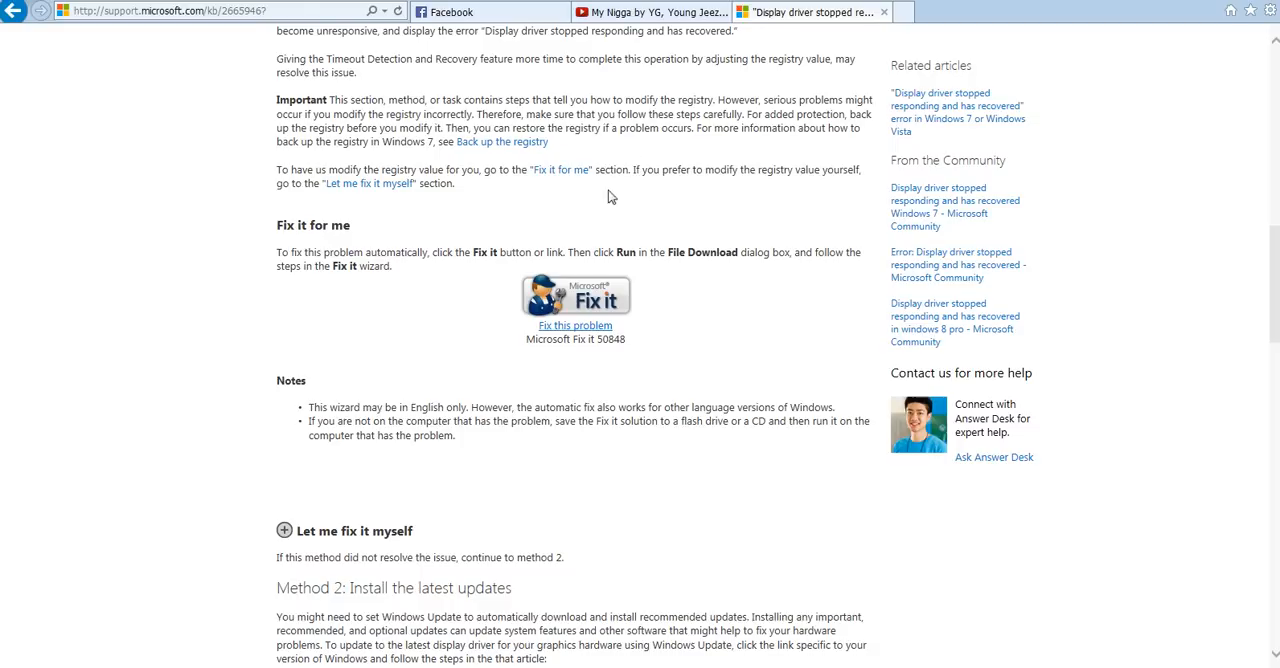
mouse_move(1244, 244)
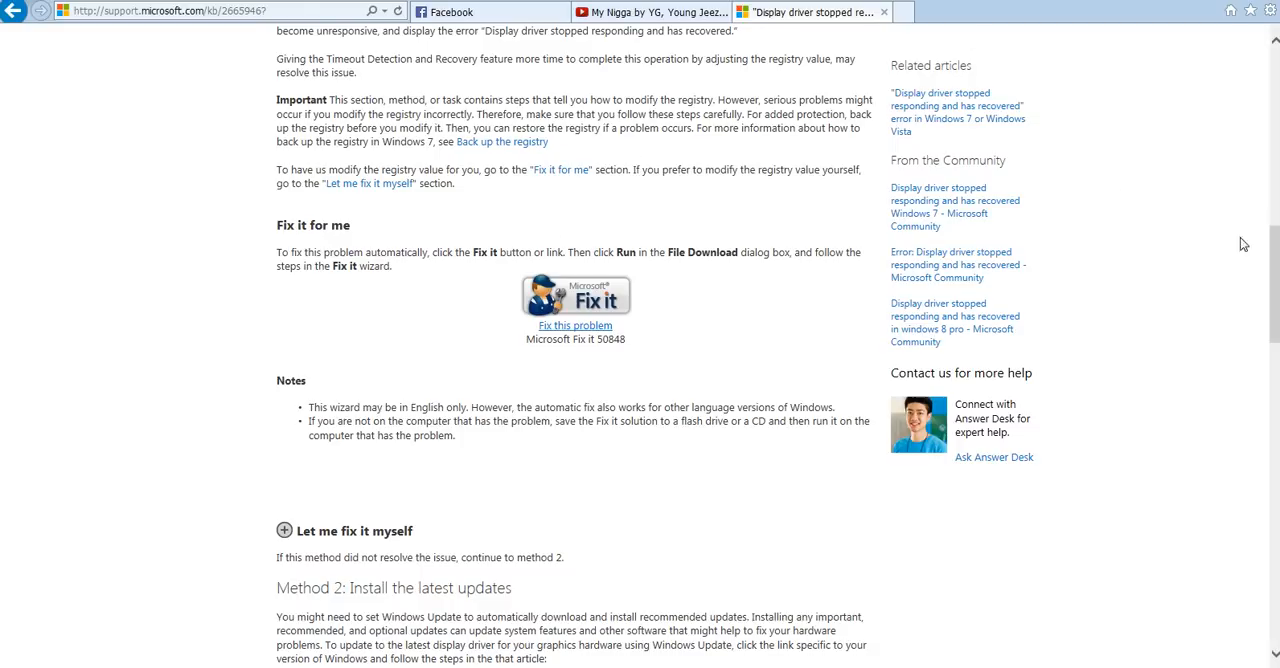
scroll("down", 3)
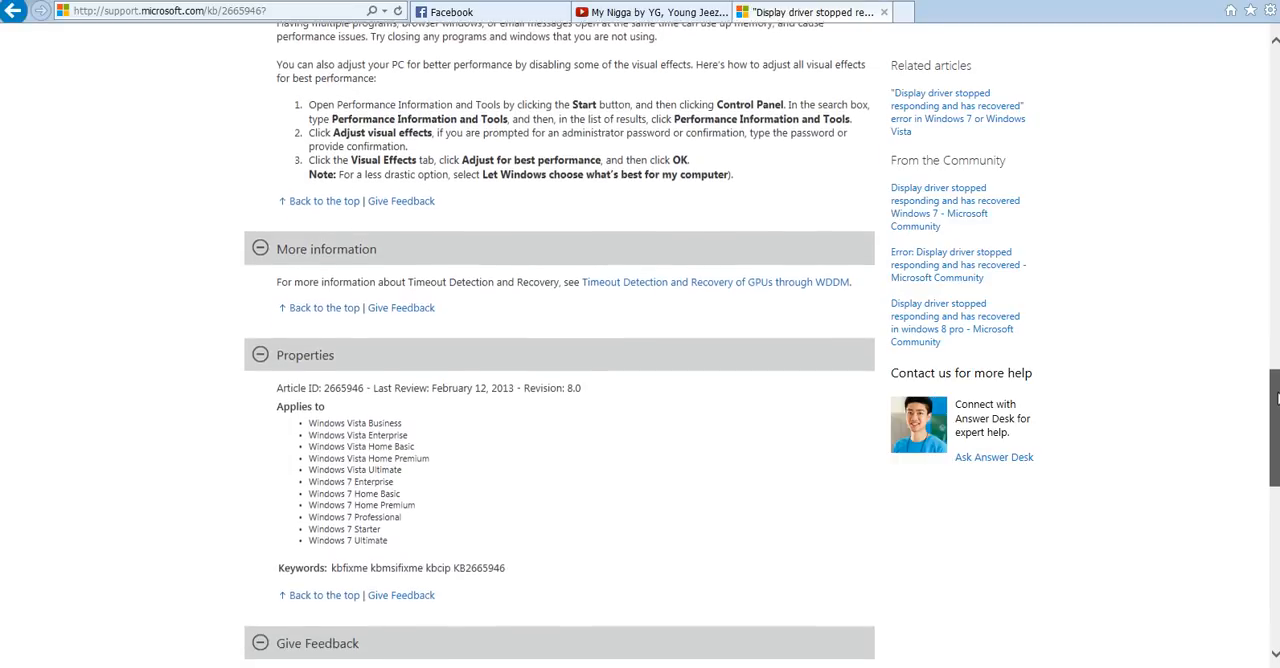
scroll("up", 3)
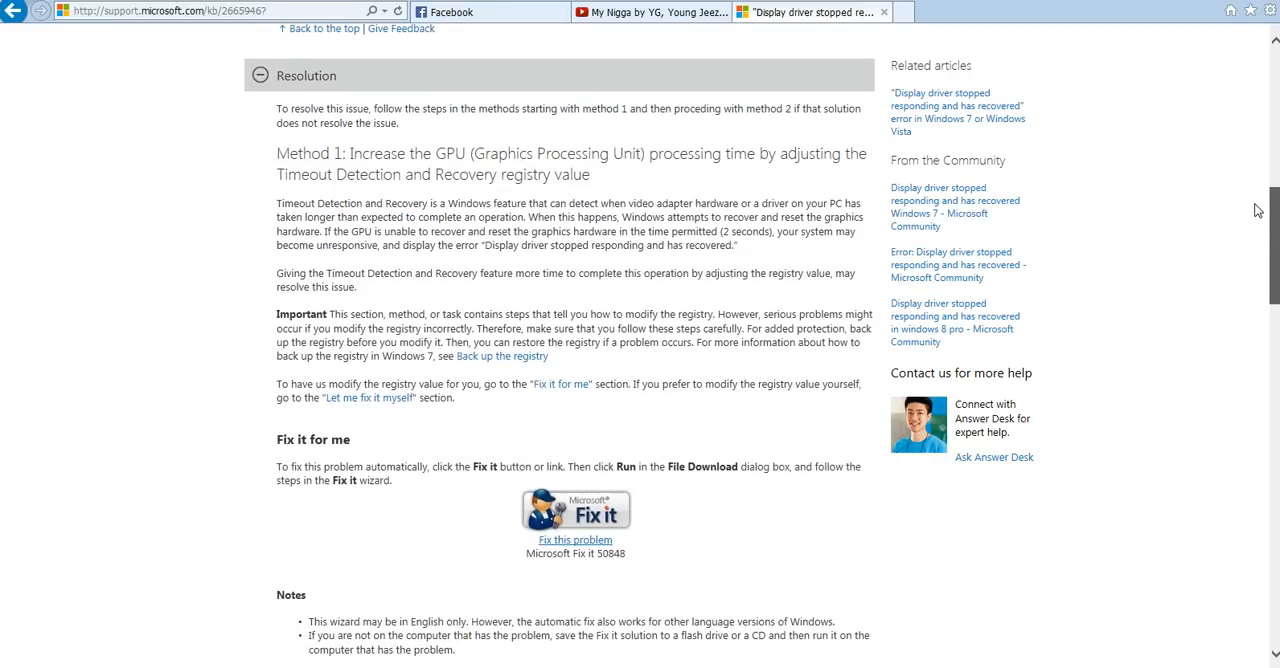
scroll("down", 3)
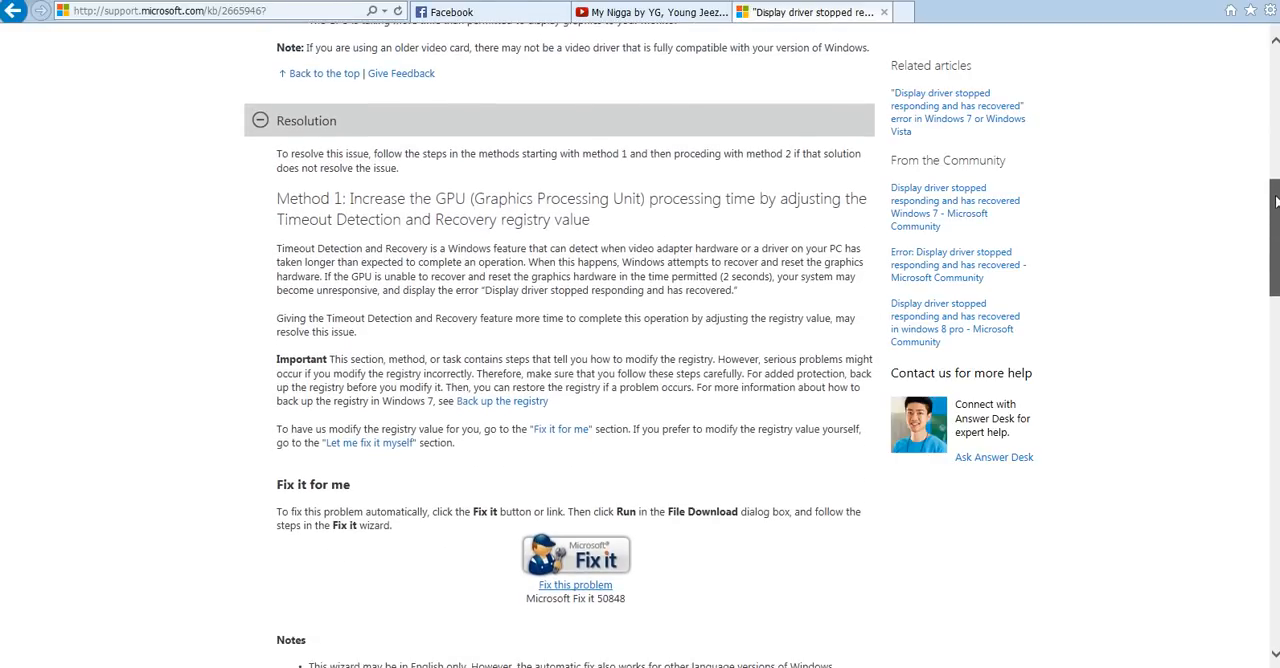
scroll("down", 3)
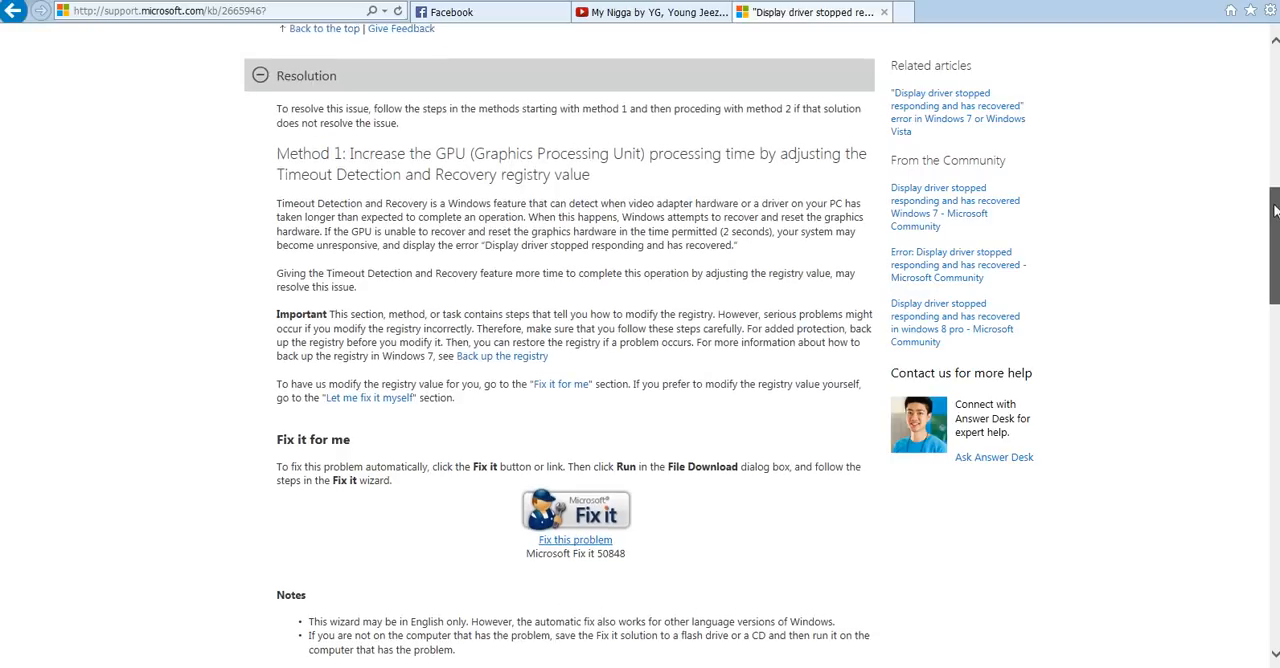
scroll("down", 3)
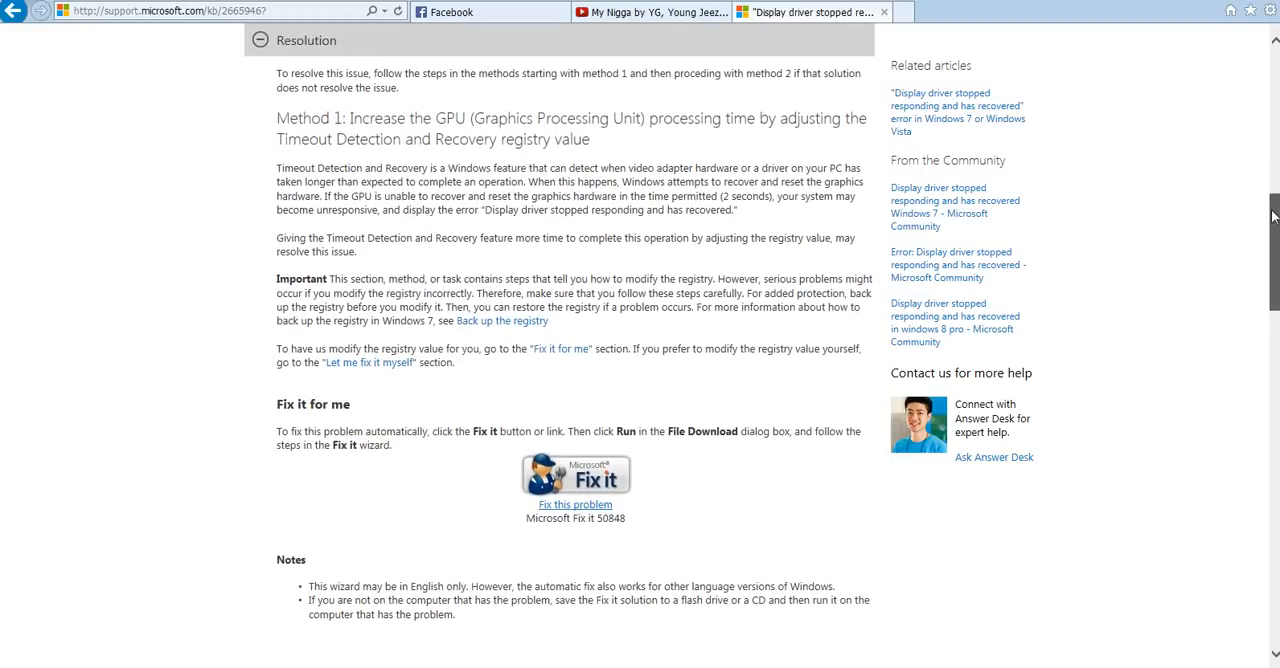
scroll("up", 3)
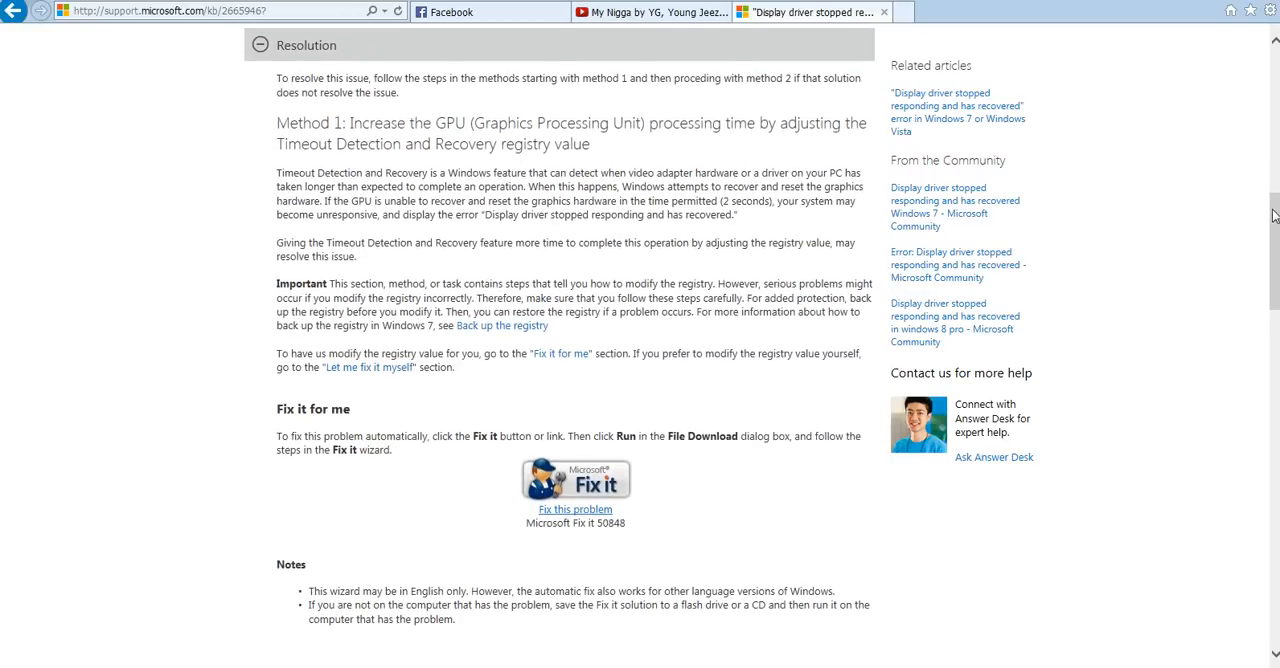